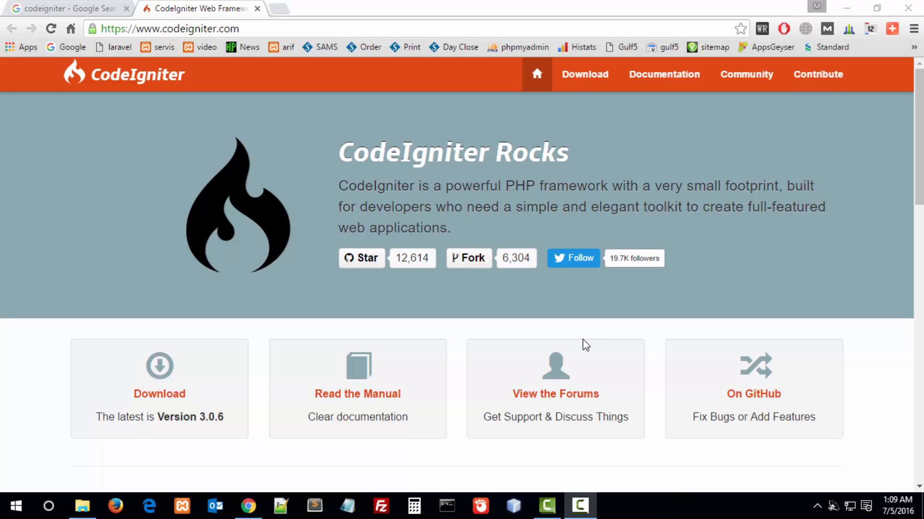
{"action": "mouse_move", "coordinate": [550, 275]}
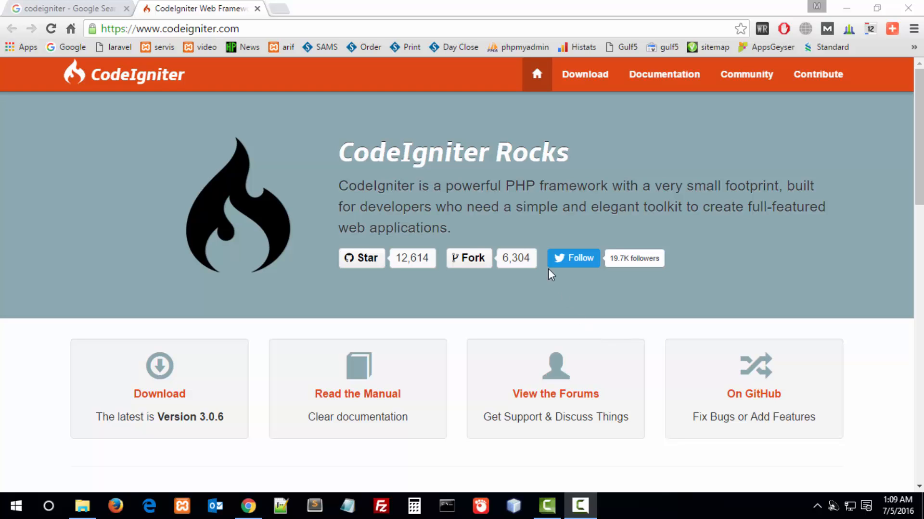
{"action": "mouse_move", "coordinate": [527, 293]}
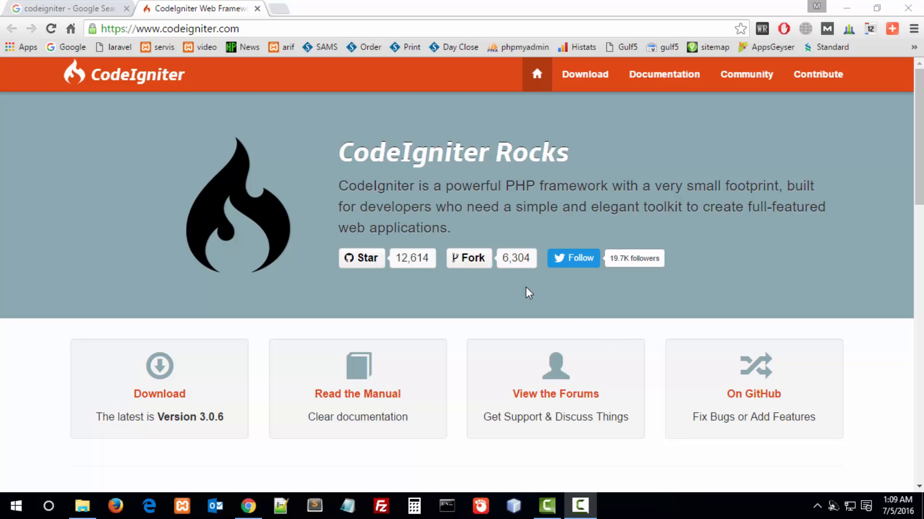
{"action": "mouse_move", "coordinate": [316, 311]}
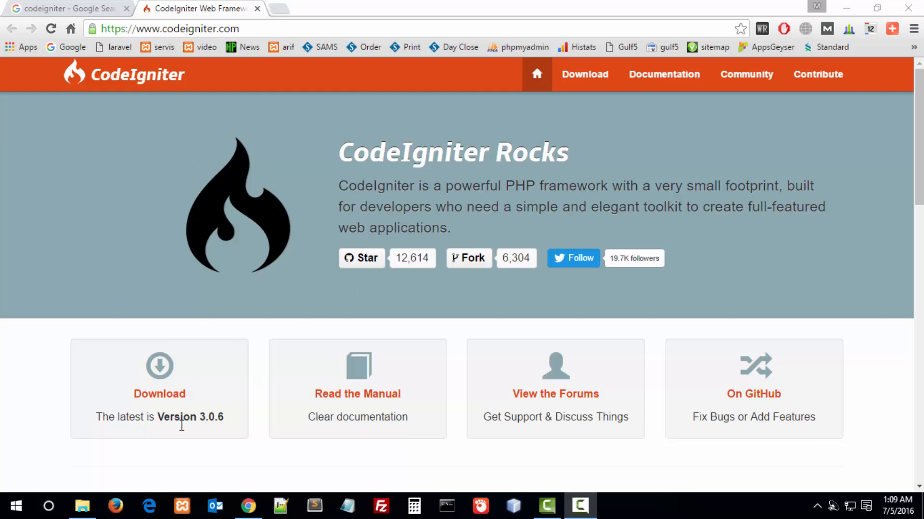
- Switch from Chrome to the htdocs folder window holding CodeIgniter-3.0.6.zip
{"action": "left_click", "coordinate": [82, 506]}
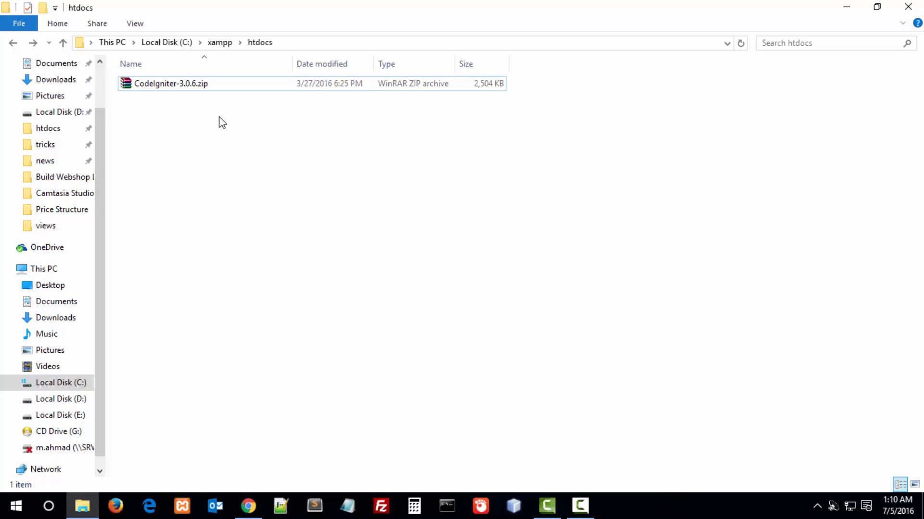
- Extract CodeIgniter-3.0.6.zip into htdocs and rename the extracted folder to blog
{"action": "right_click", "coordinate": [171, 83]}
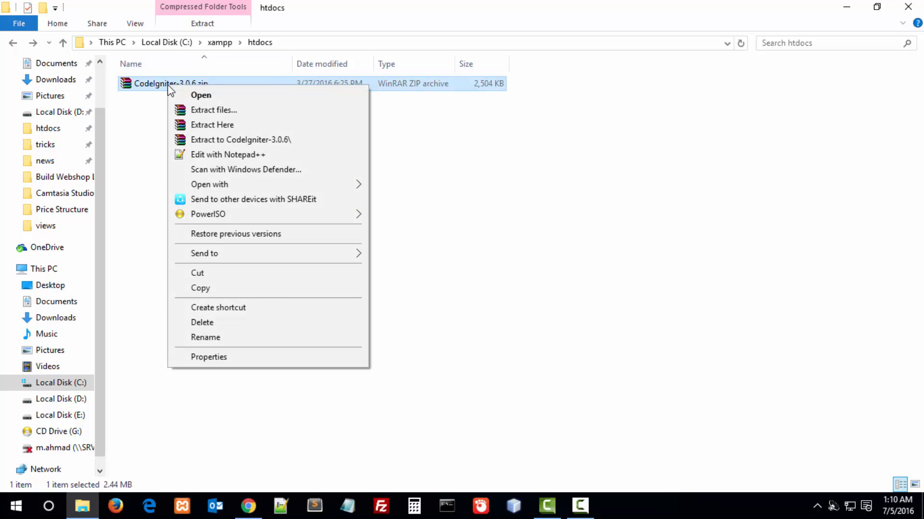
{"action": "mouse_move", "coordinate": [212, 124]}
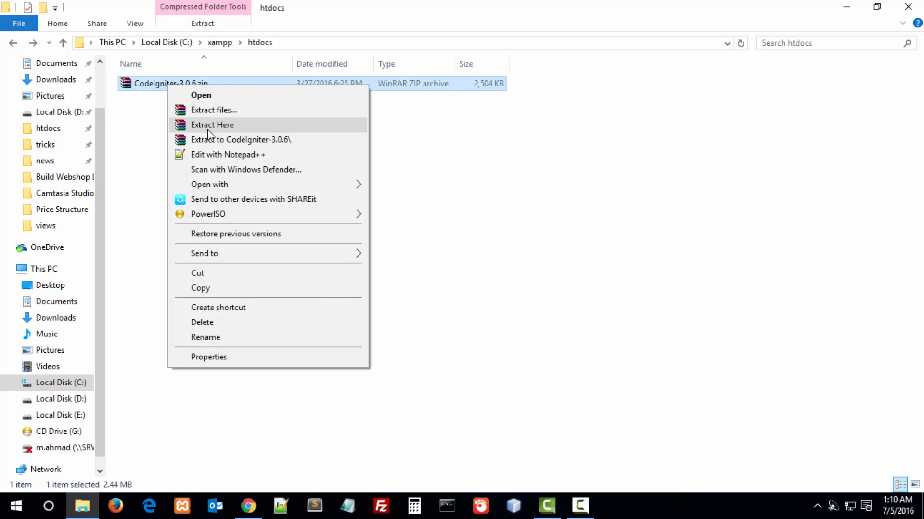
{"action": "mouse_move", "coordinate": [211, 128]}
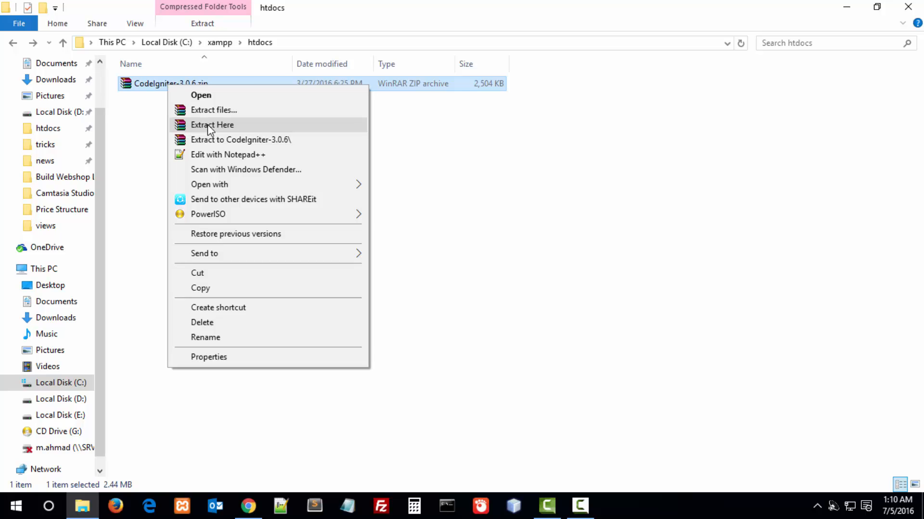
{"action": "left_click", "coordinate": [212, 124]}
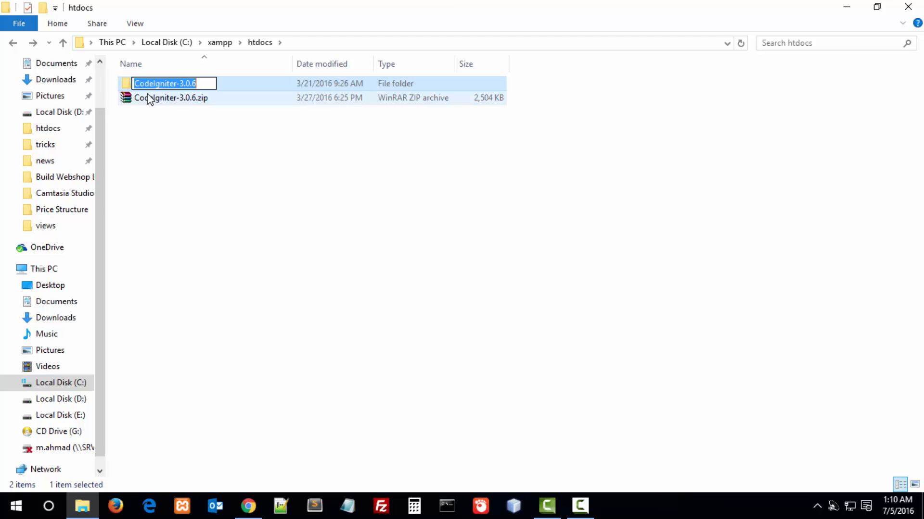
{"action": "type", "text": "b"}
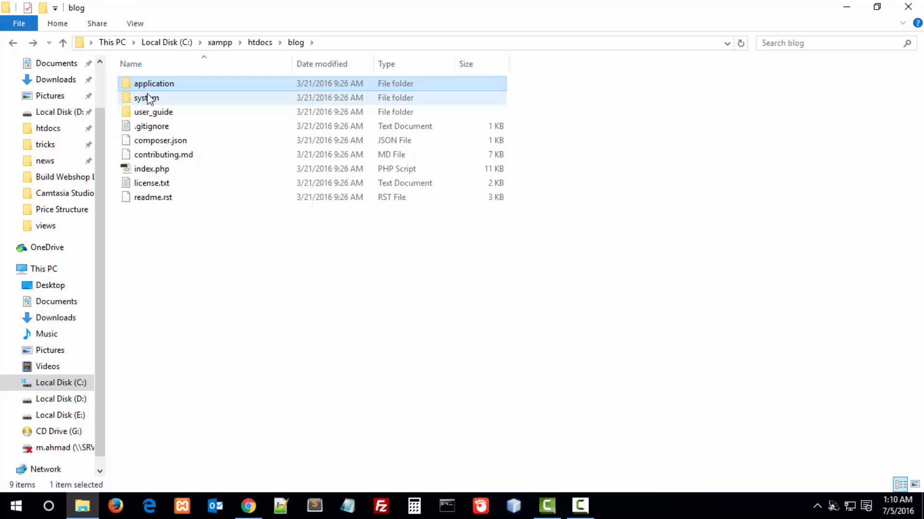
{"action": "left_click", "coordinate": [63, 42]}
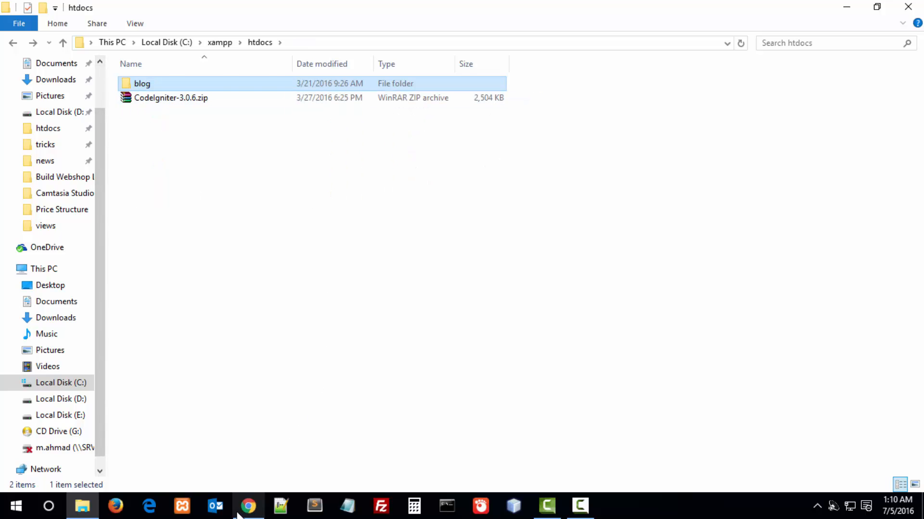
- Load localhost:8080/blog in a new Chrome tab to see the Welcome to CodeIgniter page
{"action": "left_click", "coordinate": [248, 507]}
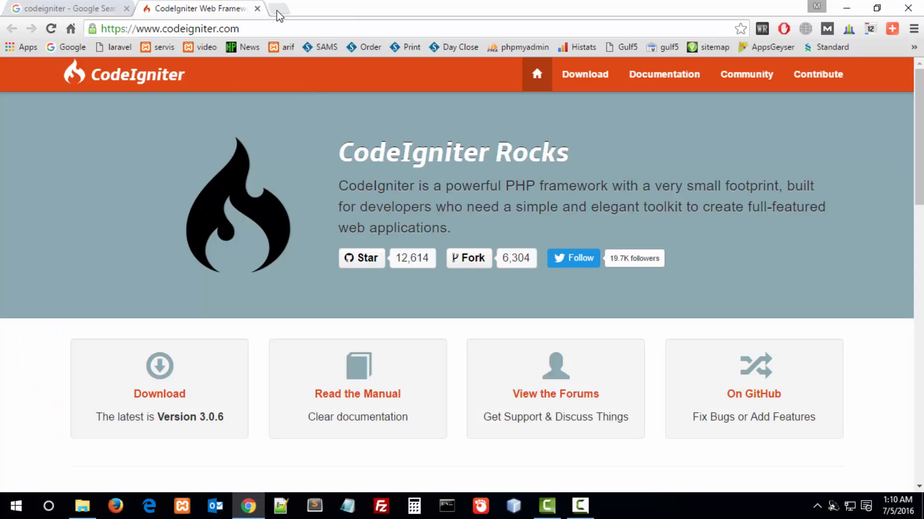
{"action": "left_click", "coordinate": [277, 8]}
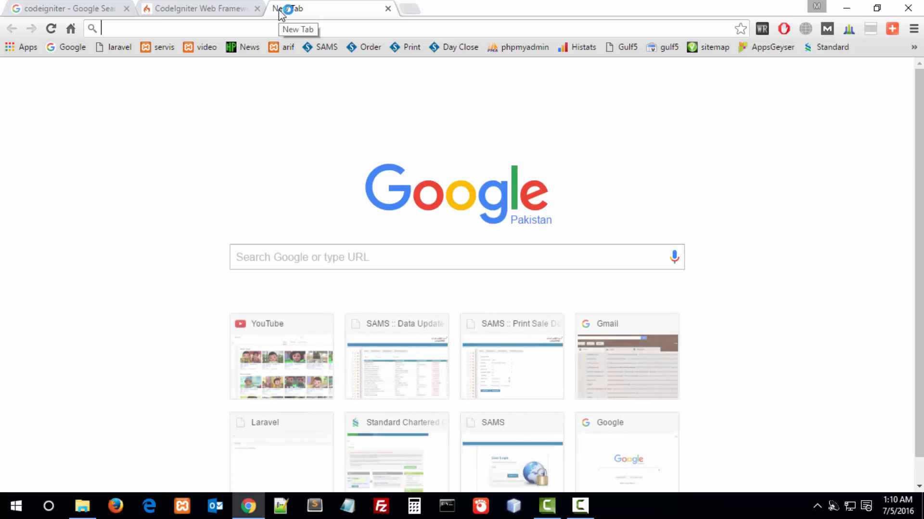
{"action": "type", "text": "localhost:808"}
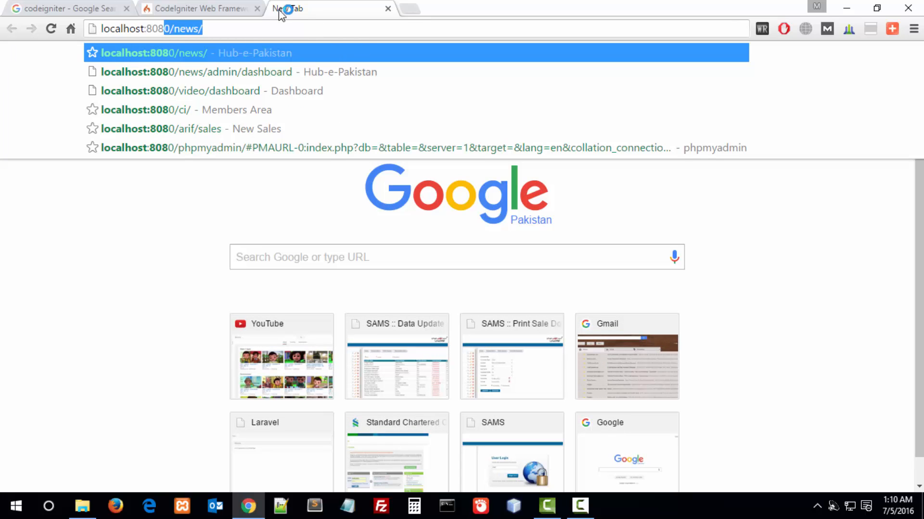
{"action": "type", "text": "/blog"}
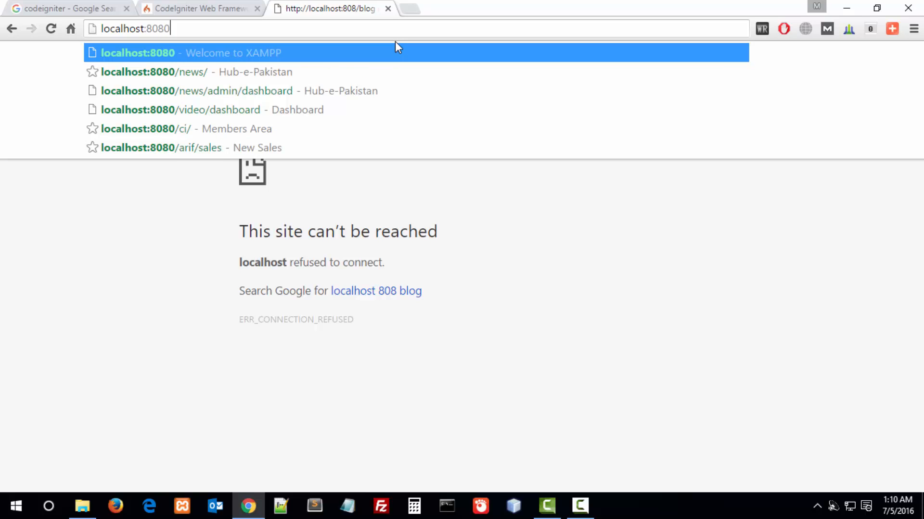
{"action": "type", "text": "/blog/"}
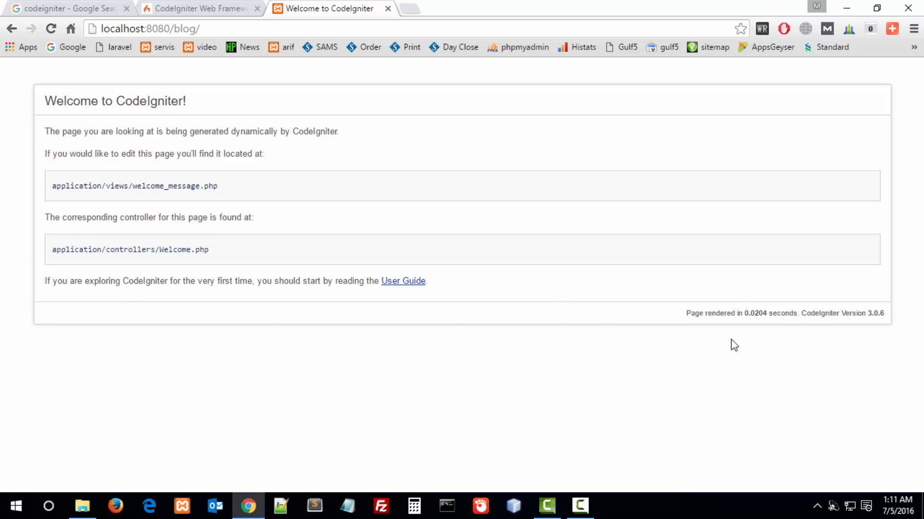
{"action": "mouse_move", "coordinate": [435, 239]}
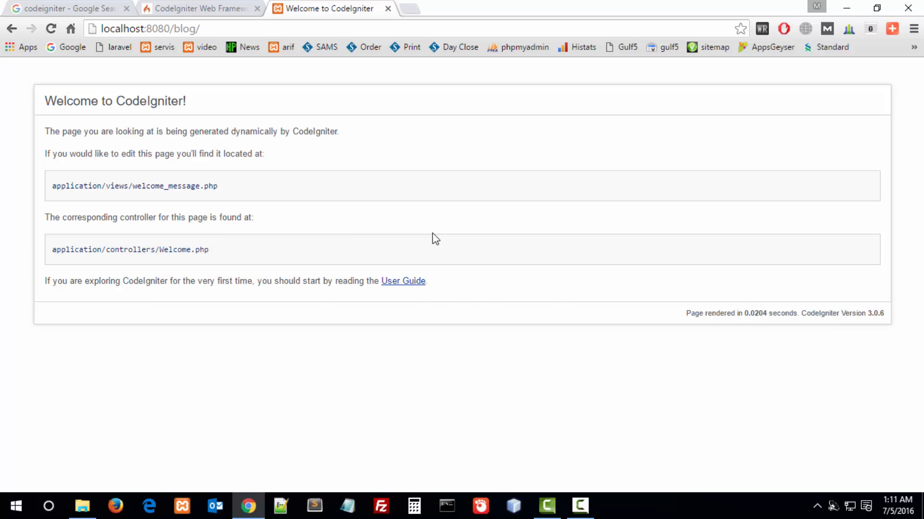
{"action": "mouse_move", "coordinate": [333, 200]}
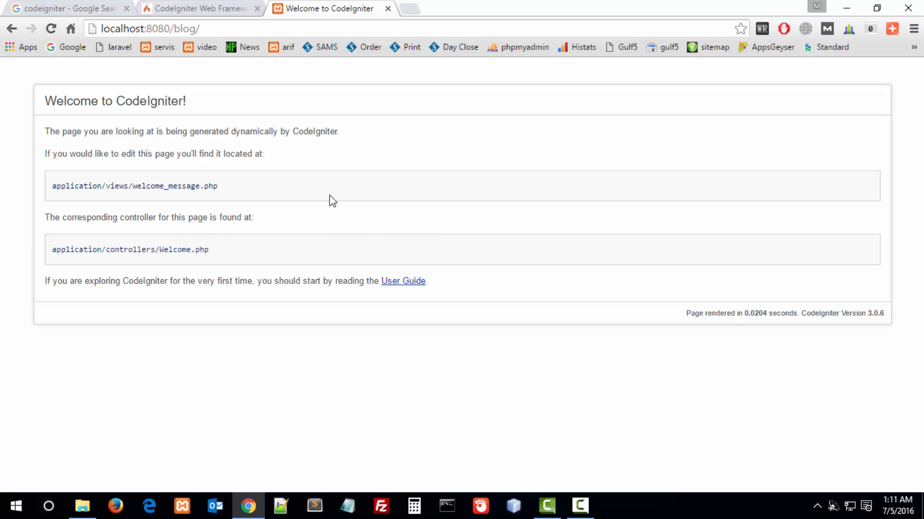
{"action": "mouse_move", "coordinate": [314, 506]}
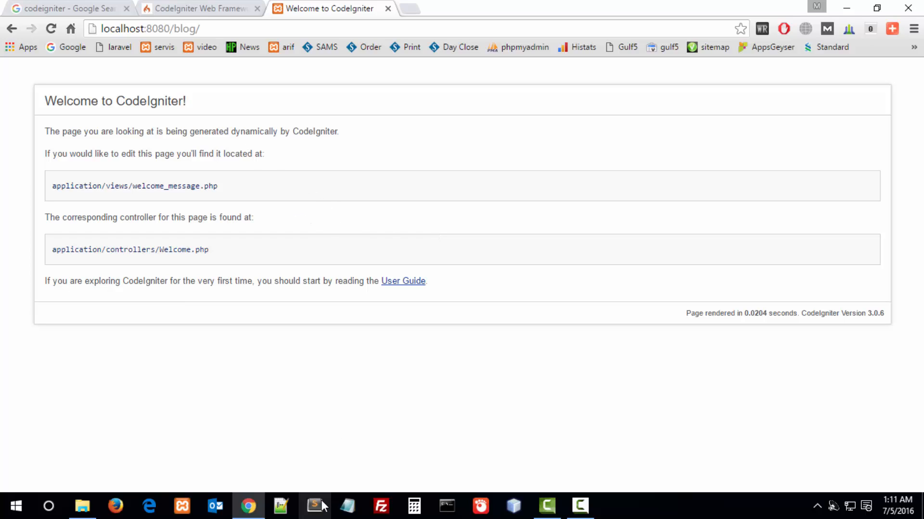
{"action": "mouse_move", "coordinate": [315, 505]}
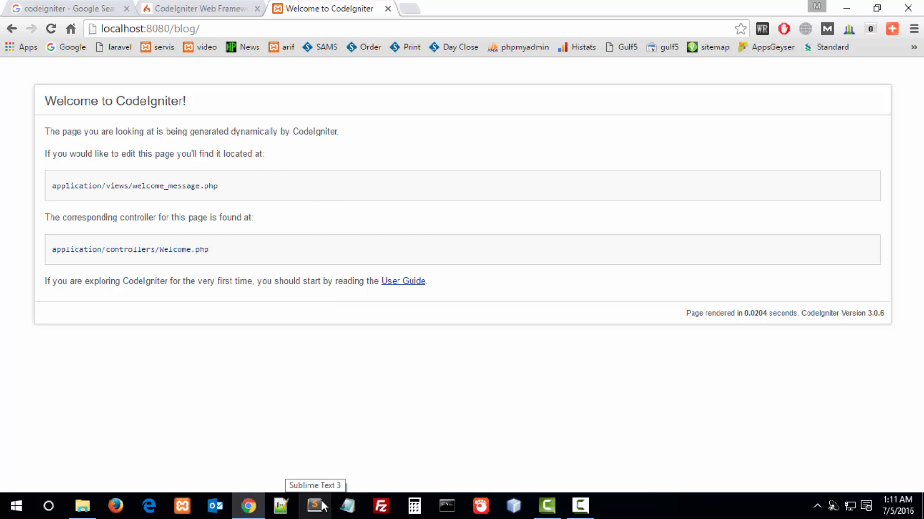
- Switch to Sublime Text and expand the blog project's application and config folders
{"action": "left_click", "coordinate": [315, 505]}
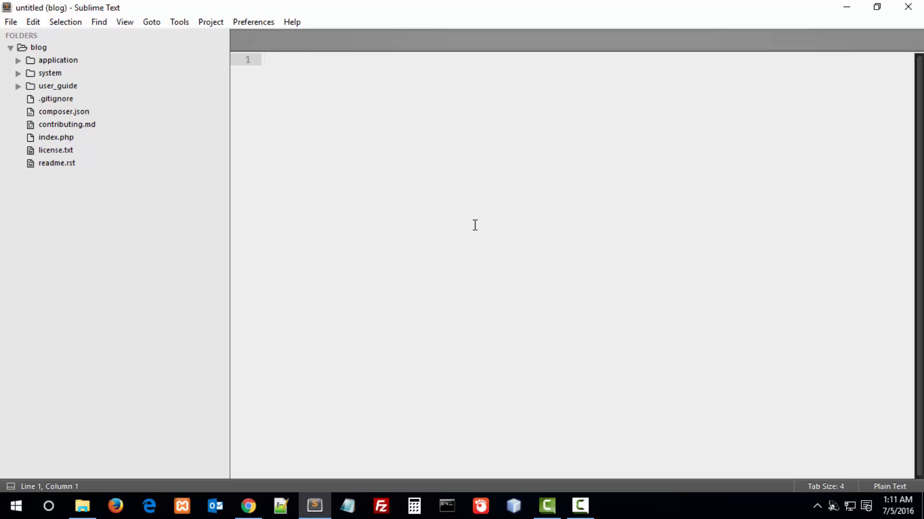
{"action": "mouse_move", "coordinate": [475, 221]}
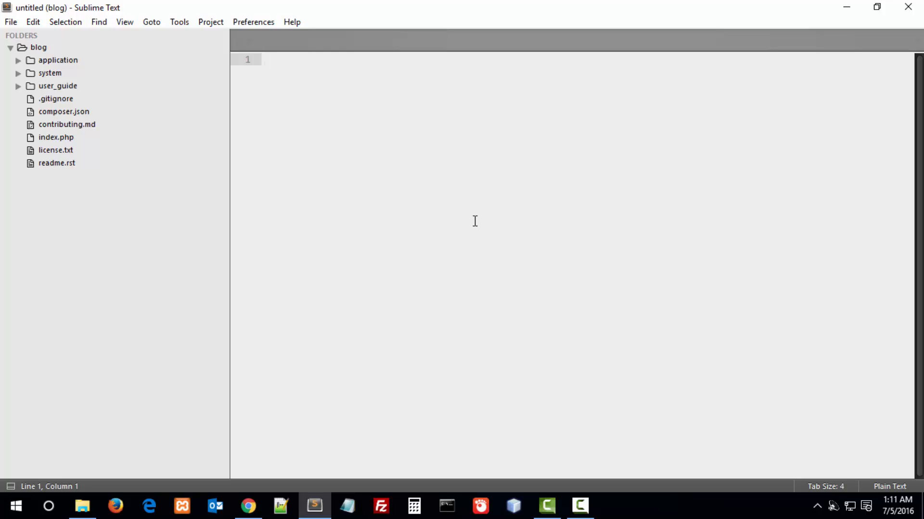
{"action": "mouse_move", "coordinate": [96, 123]}
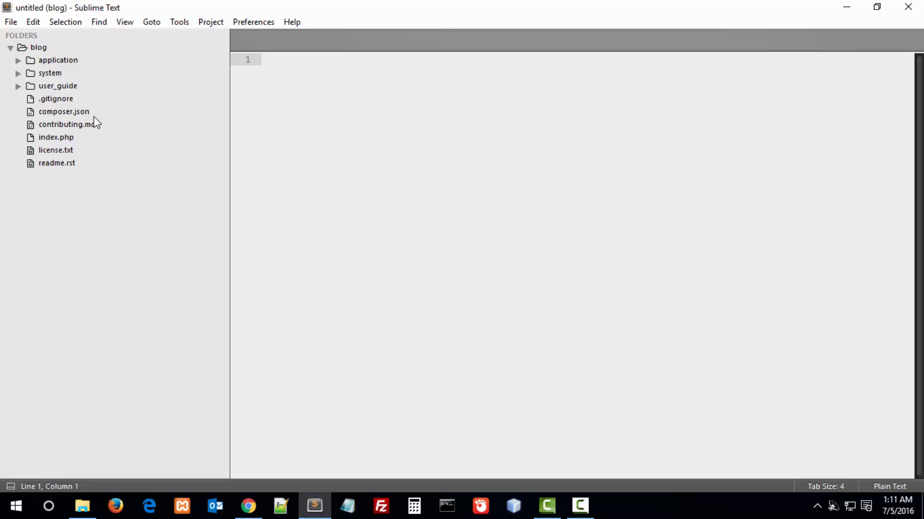
{"action": "left_click", "coordinate": [57, 59]}
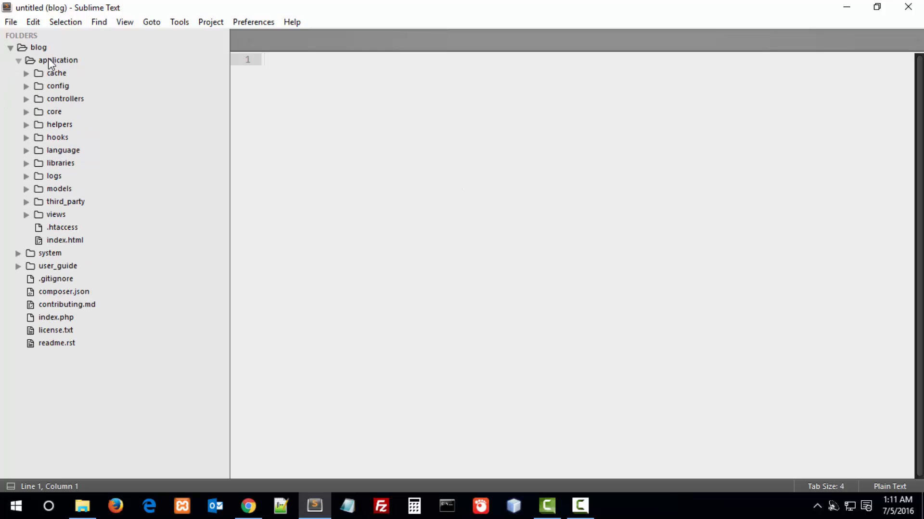
{"action": "left_click", "coordinate": [57, 86]}
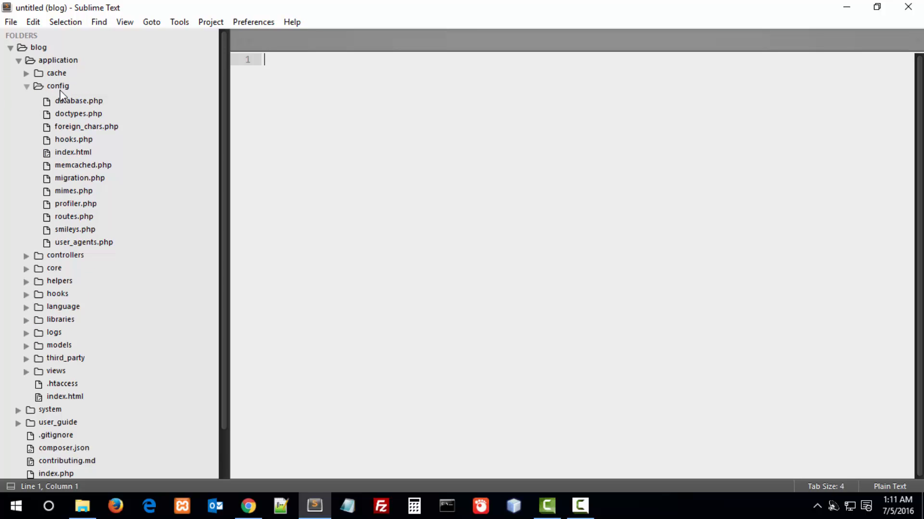
{"action": "double_click", "coordinate": [73, 112]}
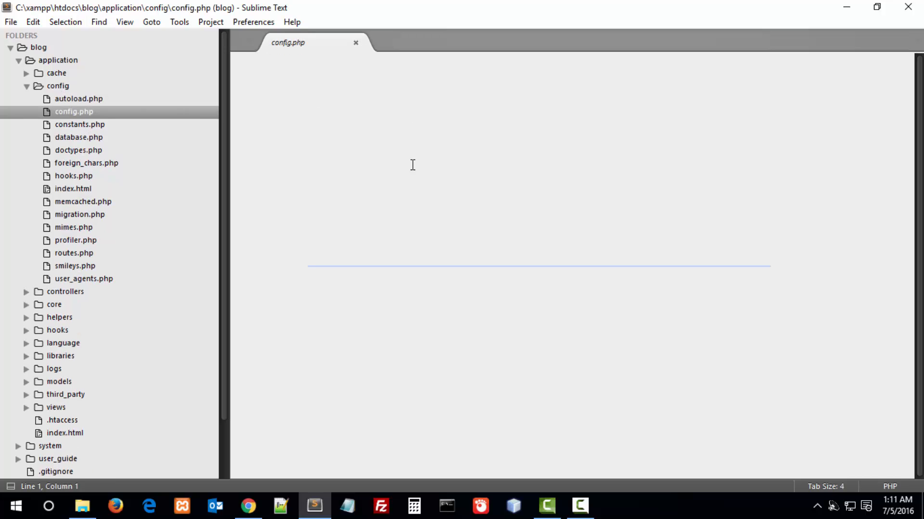
{"action": "scroll", "scroll_direction": "down", "scroll_amount": 3}
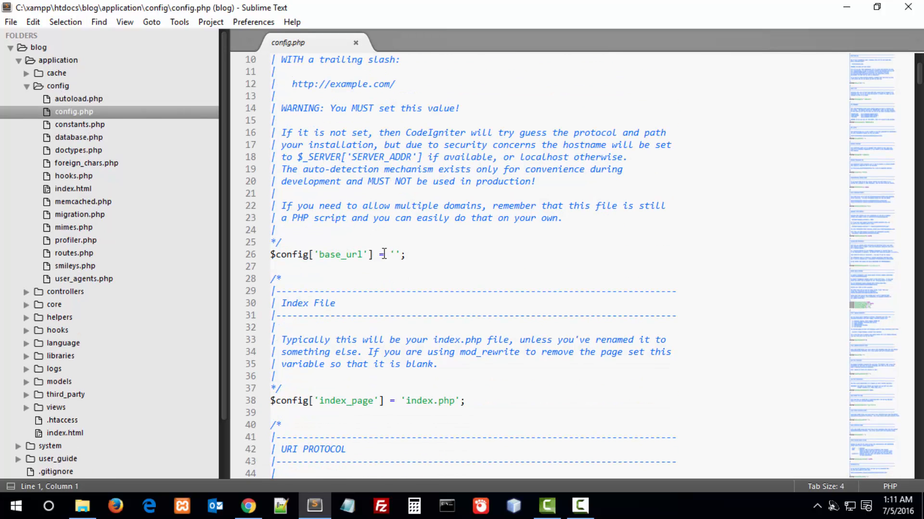
{"action": "left_click", "coordinate": [393, 254]}
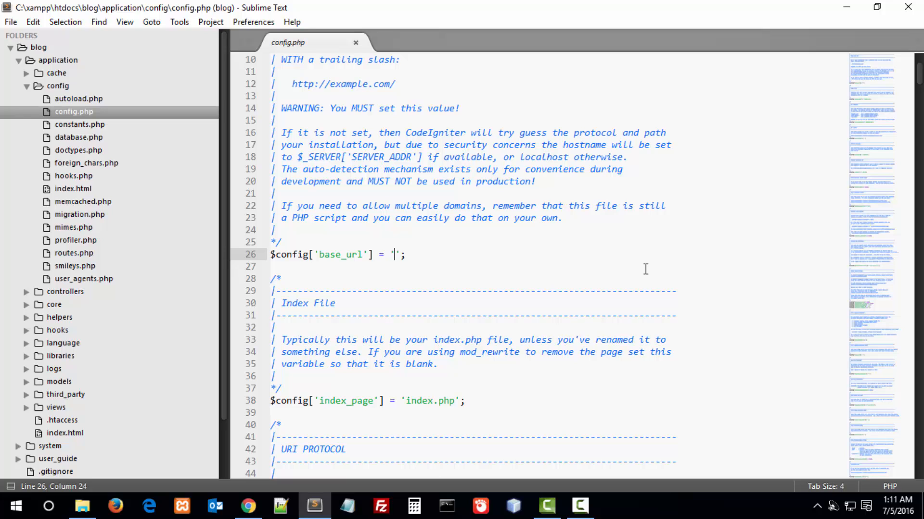
{"action": "type", "text": "http://"}
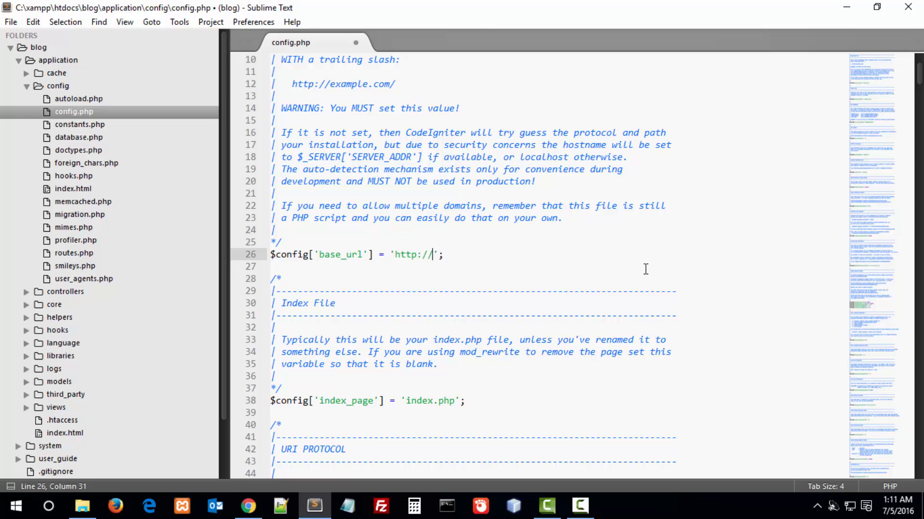
{"action": "type", "text": "localhost"}
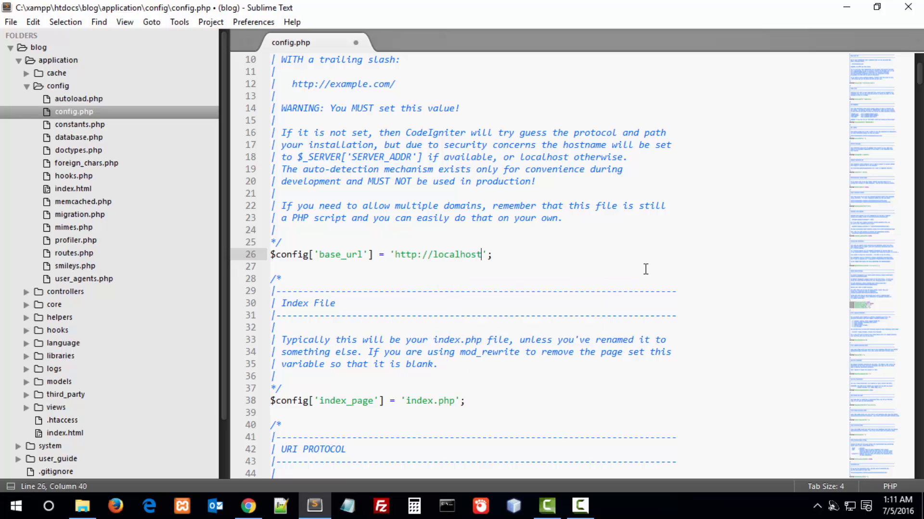
{"action": "type", "text": ":"}
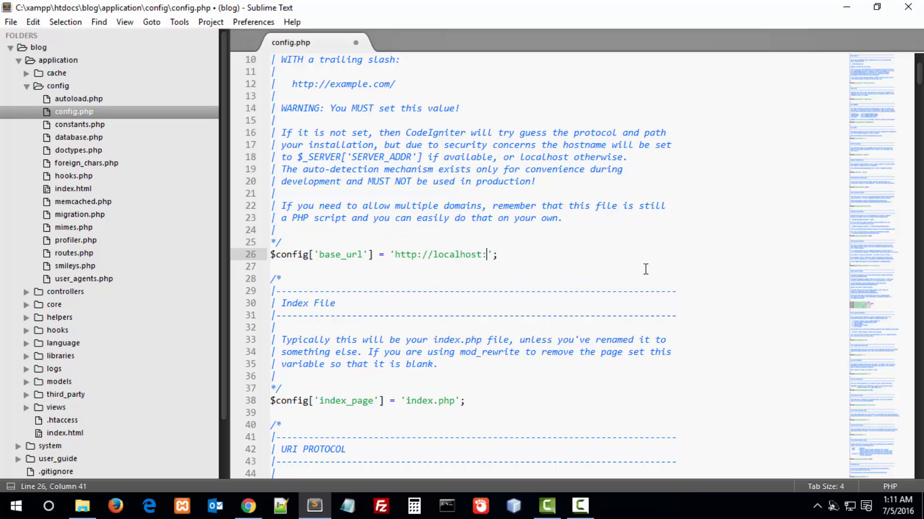
{"action": "type", "text": "8080/blog"}
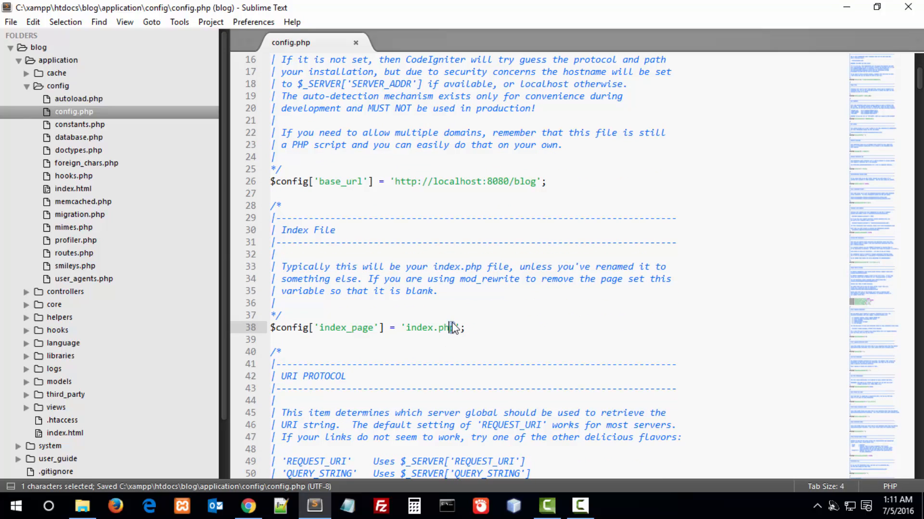
- Clear the index_page value so it is left empty
{"action": "double_click", "coordinate": [429, 327]}
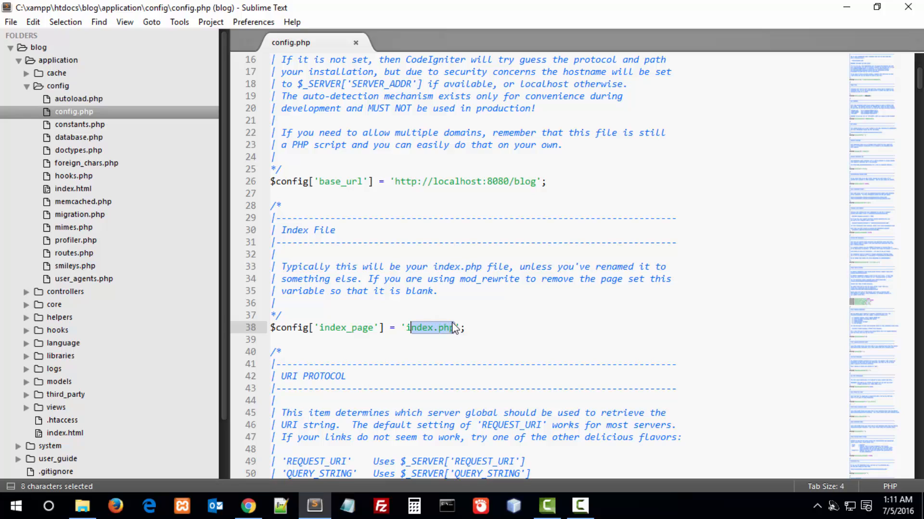
{"action": "key", "text": "Delete"}
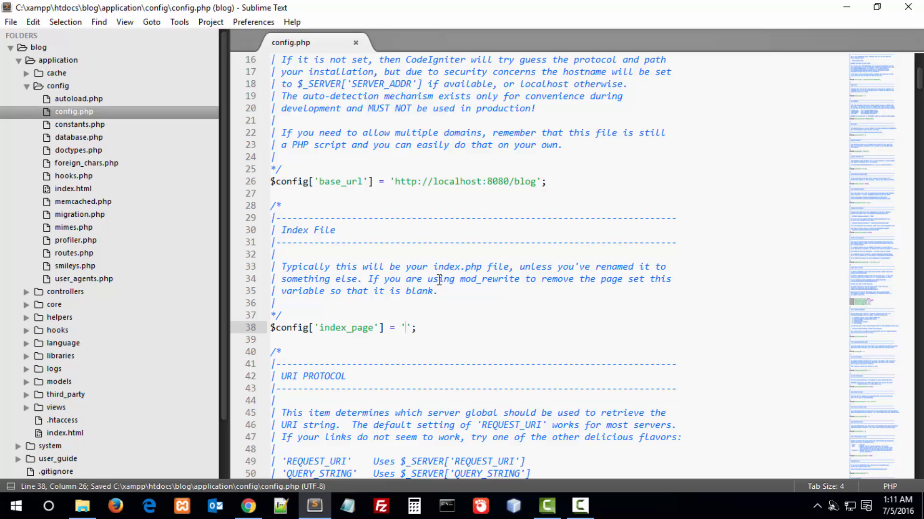
{"action": "scroll", "scroll_direction": "down", "scroll_amount": 3}
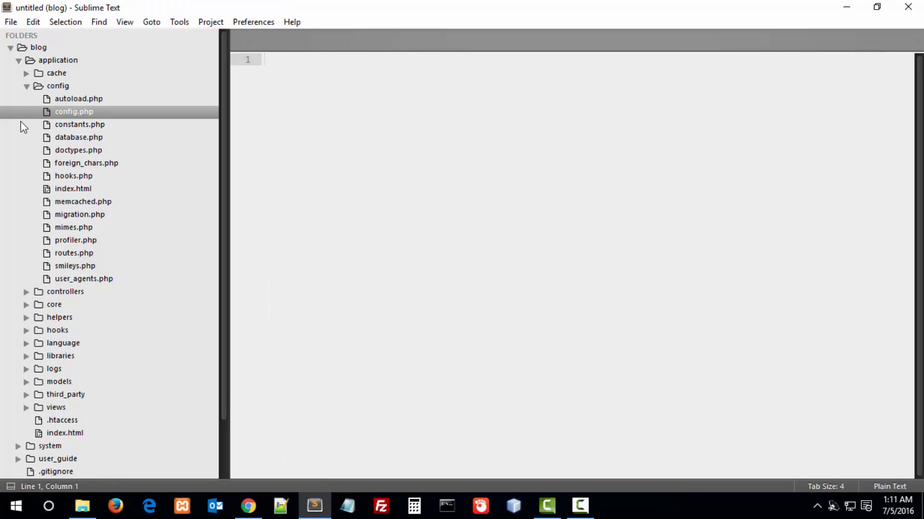
{"action": "double_click", "coordinate": [78, 138]}
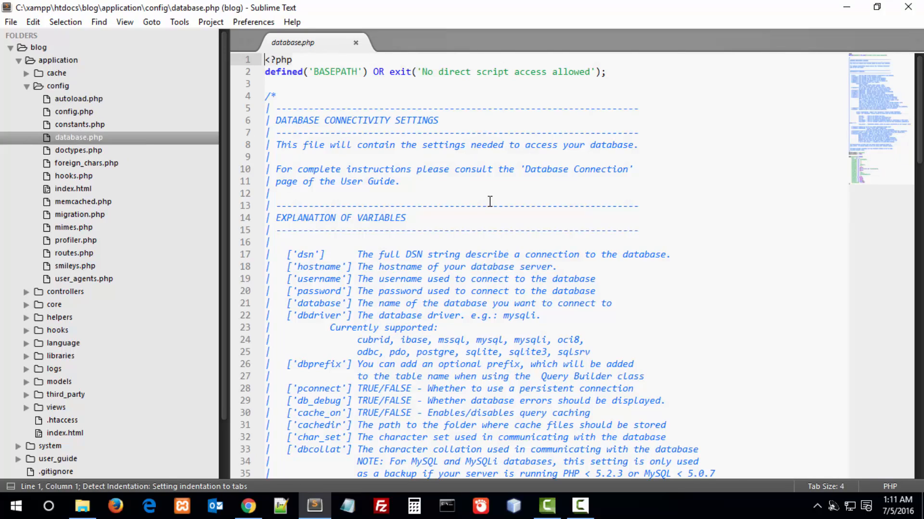
{"action": "scroll", "scroll_direction": "down", "scroll_amount": 3}
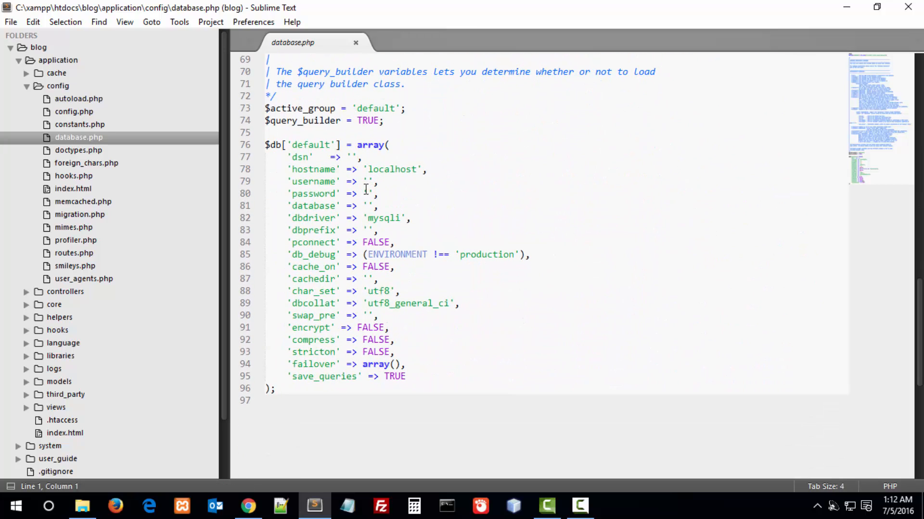
{"action": "type", "text": "bl"}
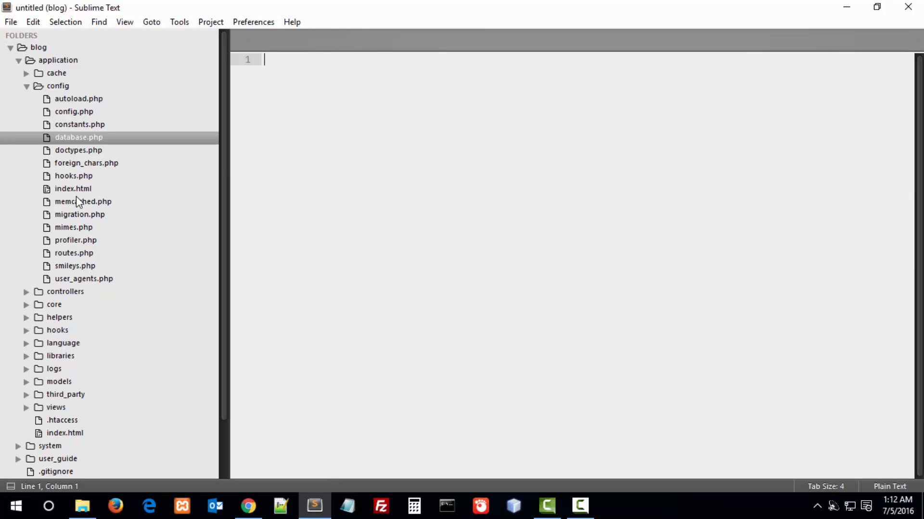
{"action": "mouse_move", "coordinate": [75, 240]}
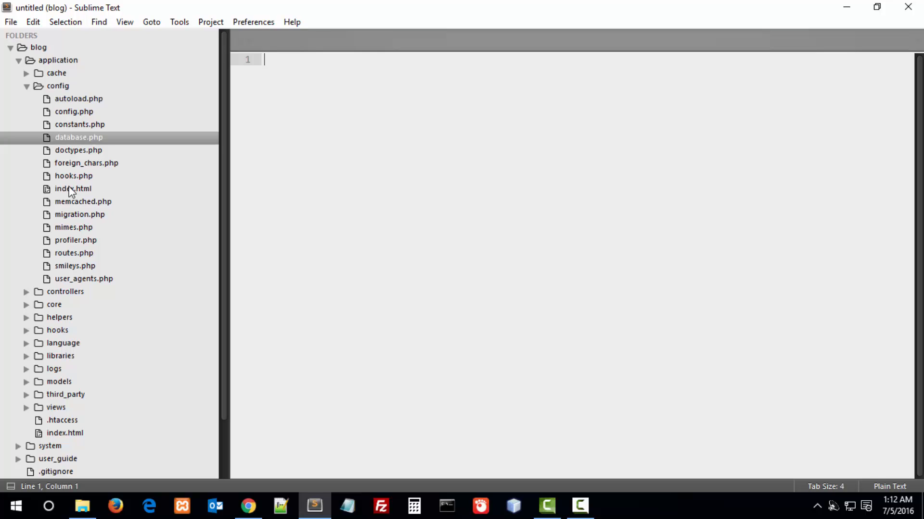
{"action": "mouse_move", "coordinate": [205, 163]}
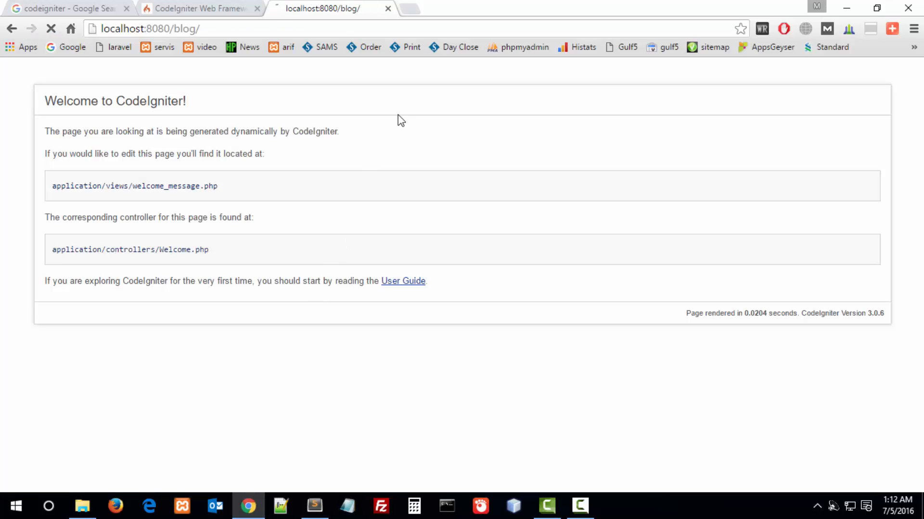
- Select the welcome page text, start a new tab, and return to Sublime Text
{"action": "key", "text": "ctrl+a"}
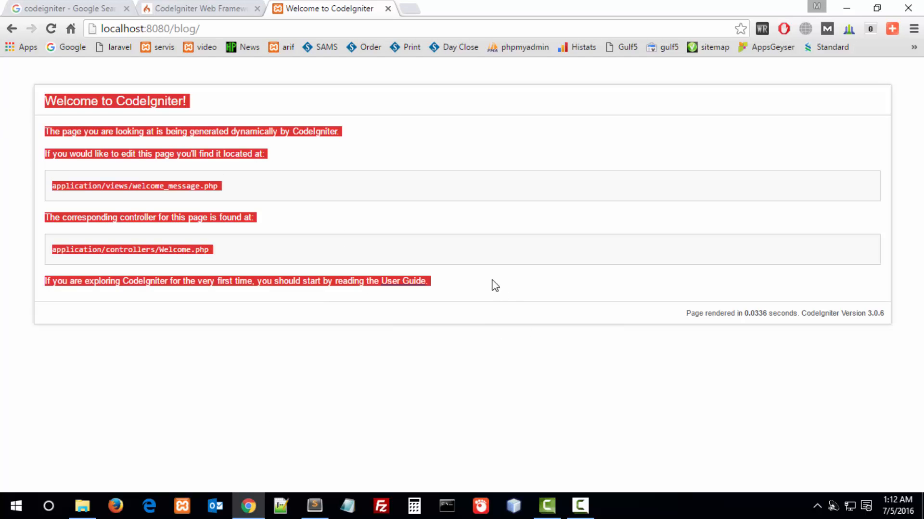
{"action": "mouse_move", "coordinate": [108, 205]}
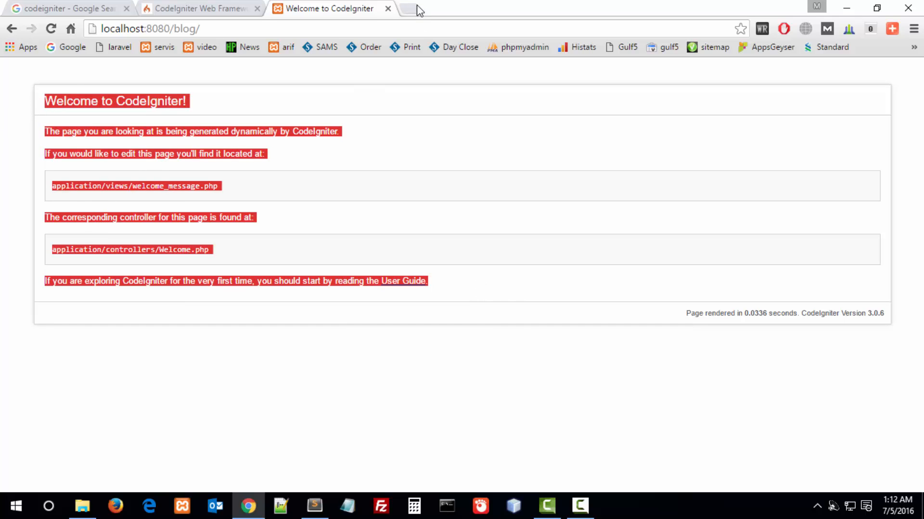
{"action": "left_click", "coordinate": [416, 9]}
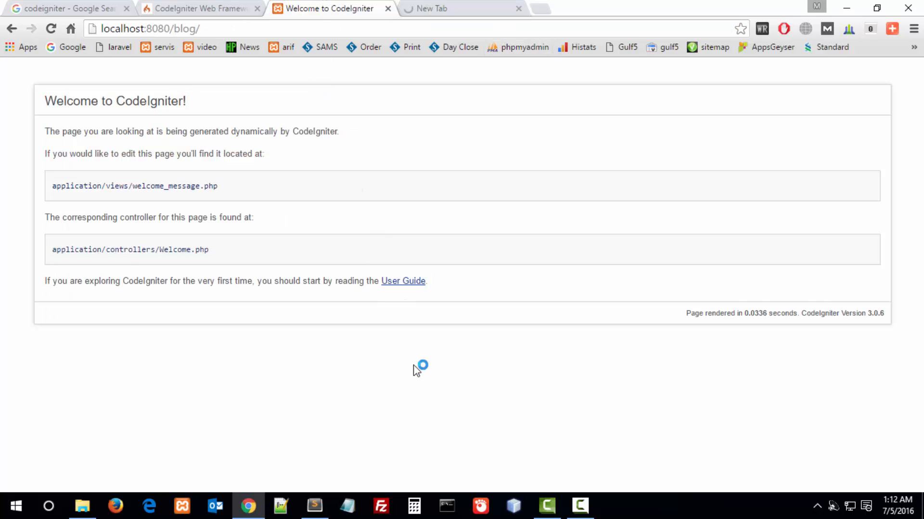
{"action": "left_click", "coordinate": [314, 506]}
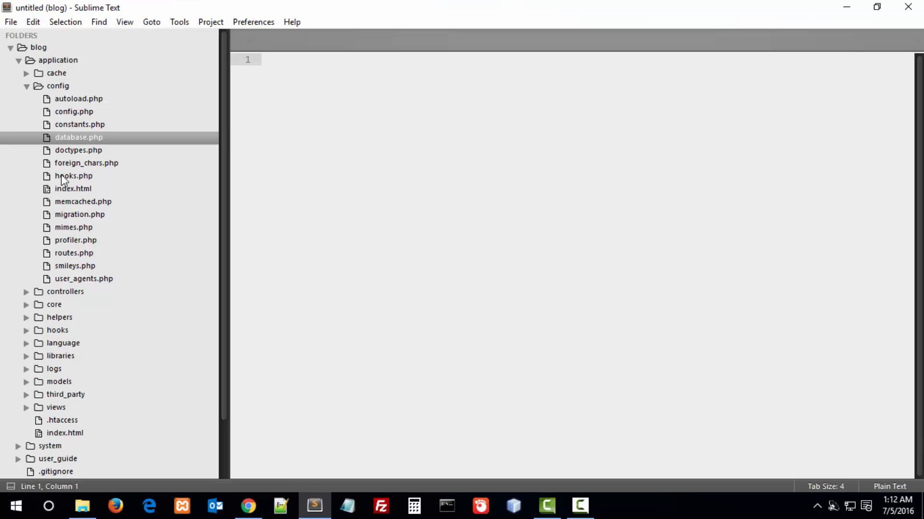
{"action": "mouse_move", "coordinate": [56, 89]}
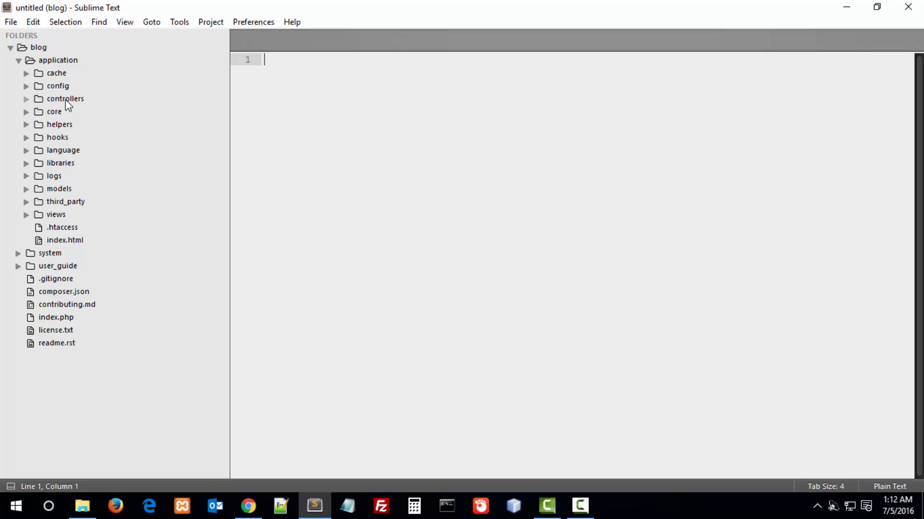
- Create a new file in the controllers folder and save it as Register.php
{"action": "left_click", "coordinate": [65, 98]}
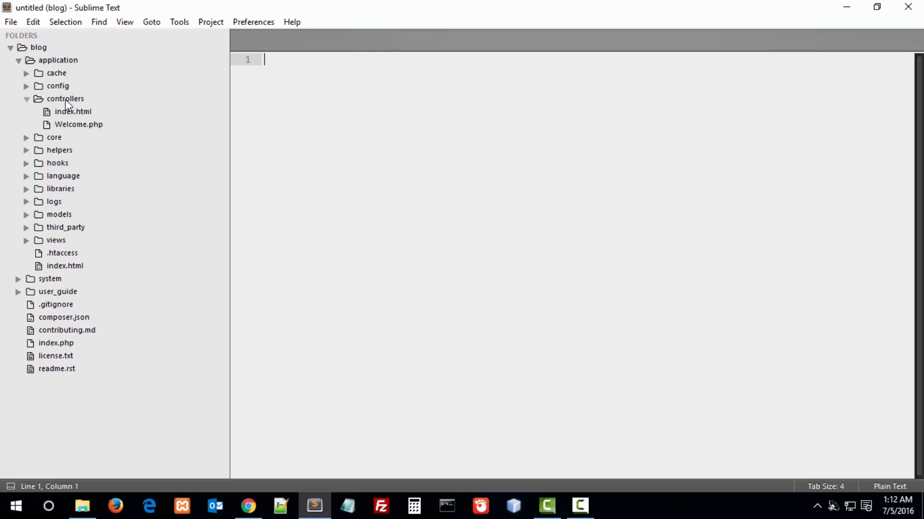
{"action": "right_click", "coordinate": [64, 98]}
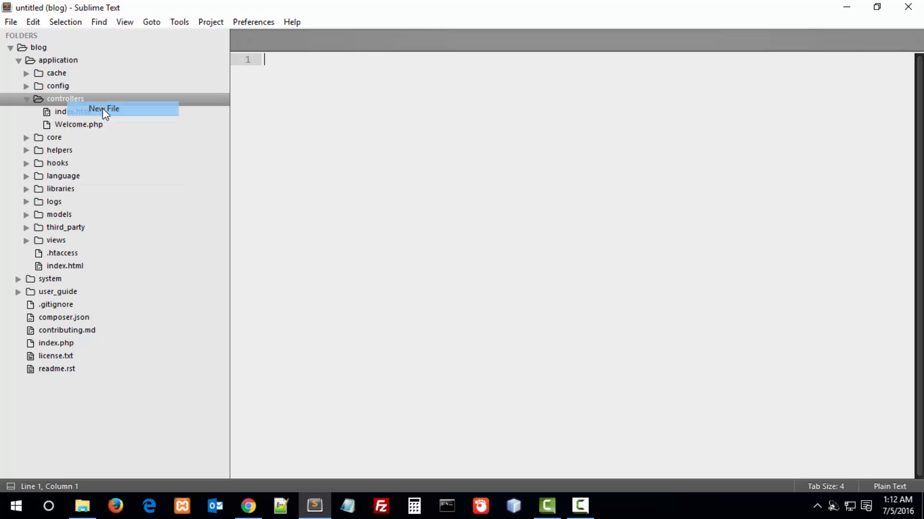
{"action": "left_click", "coordinate": [104, 108]}
{"action": "type", "text": "Register"}
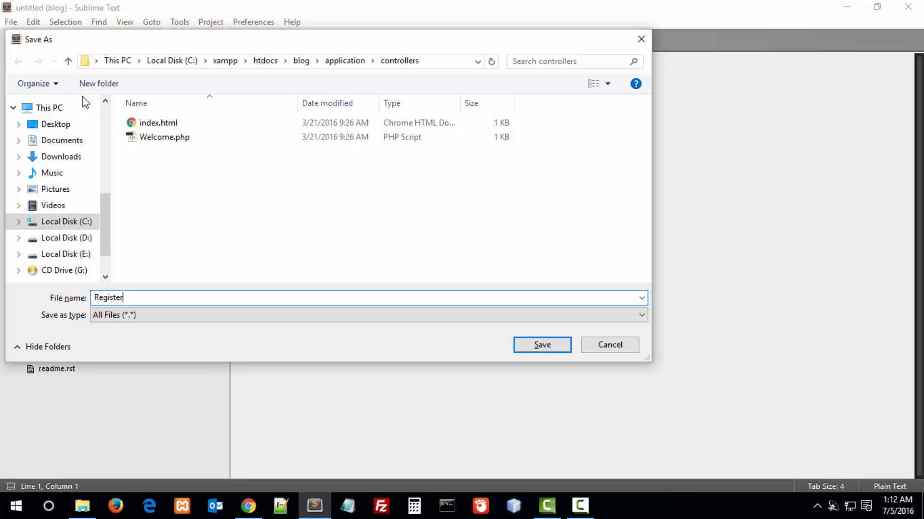
{"action": "type", "text": ".ph"}
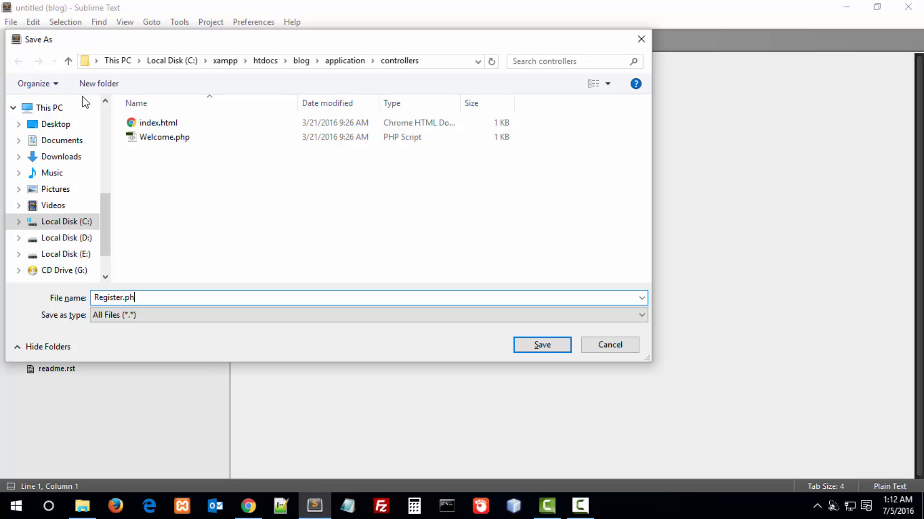
{"action": "type", "text": "p"}
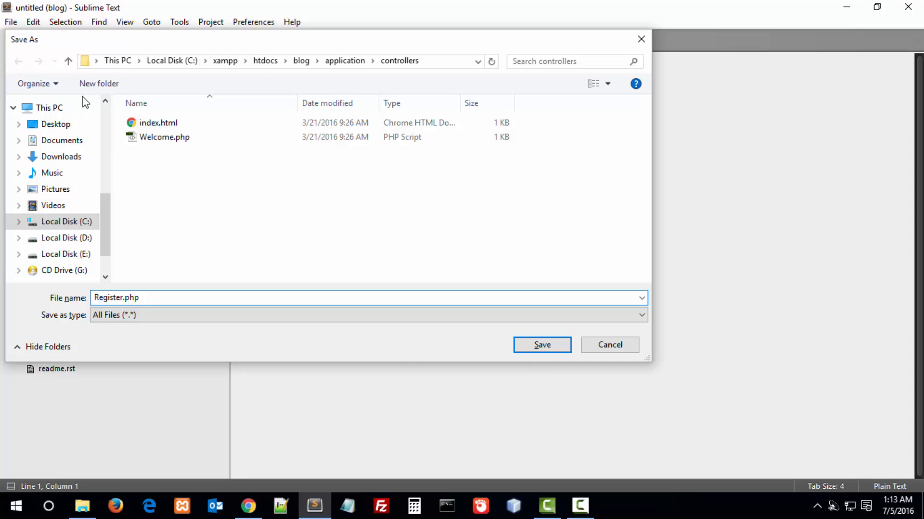
{"action": "left_click", "coordinate": [541, 344]}
{"action": "type", "text": "c"}
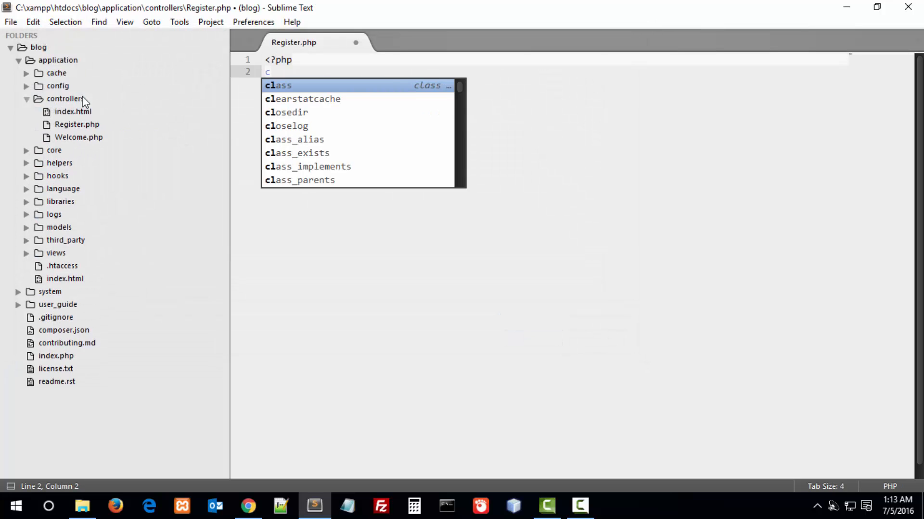
- Declare class Register extends CI_Controller with an empty body
{"action": "type", "text": "lass Reg"}
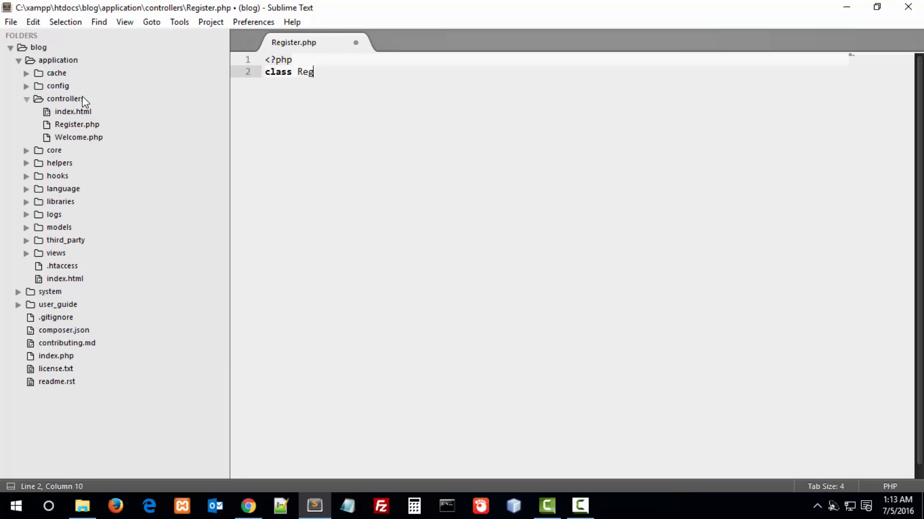
{"action": "type", "text": "ister"}
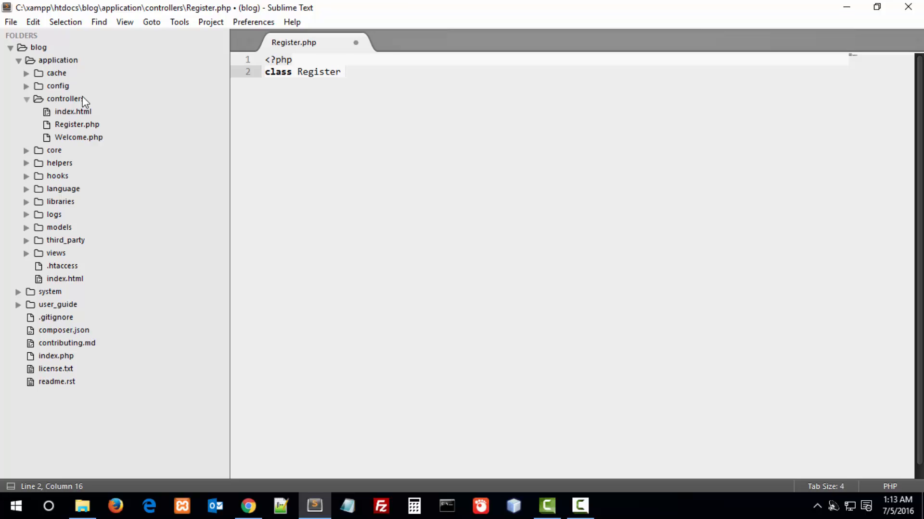
{"action": "type", "text": "extends"}
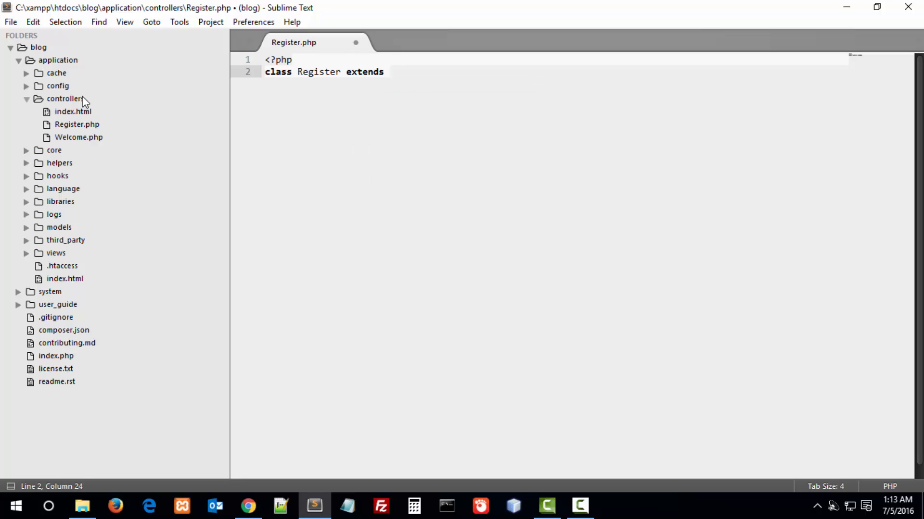
{"action": "type", "text": "CI_Controlle"}
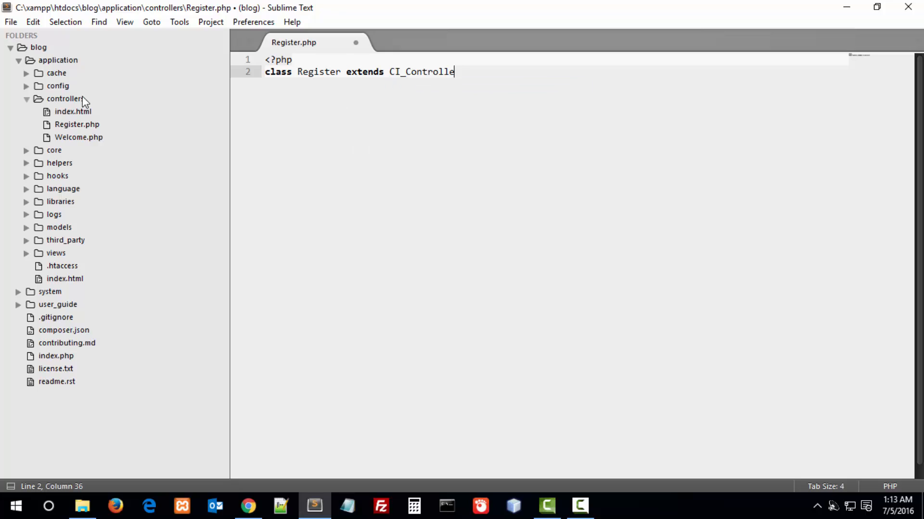
{"action": "type", "text": "r{}"}
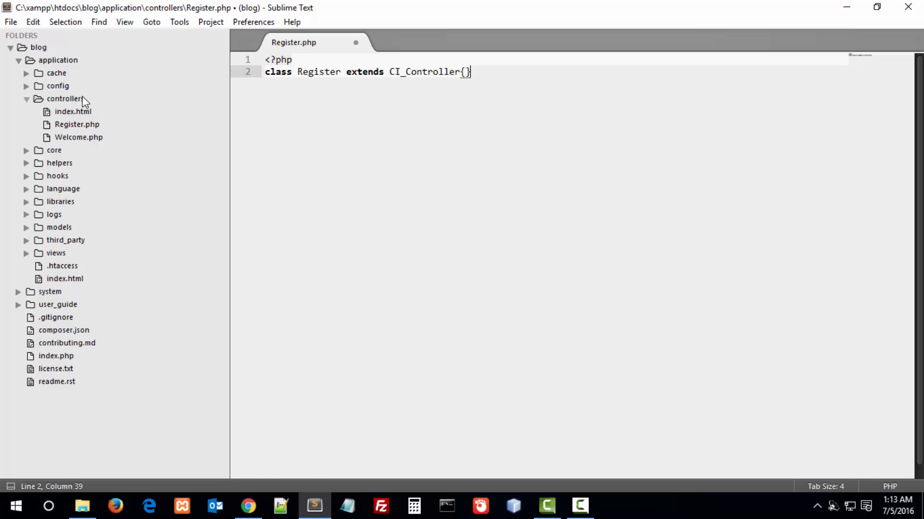
{"action": "key", "text": "enter"}
{"action": "type", "text": "parent::__construct();"}
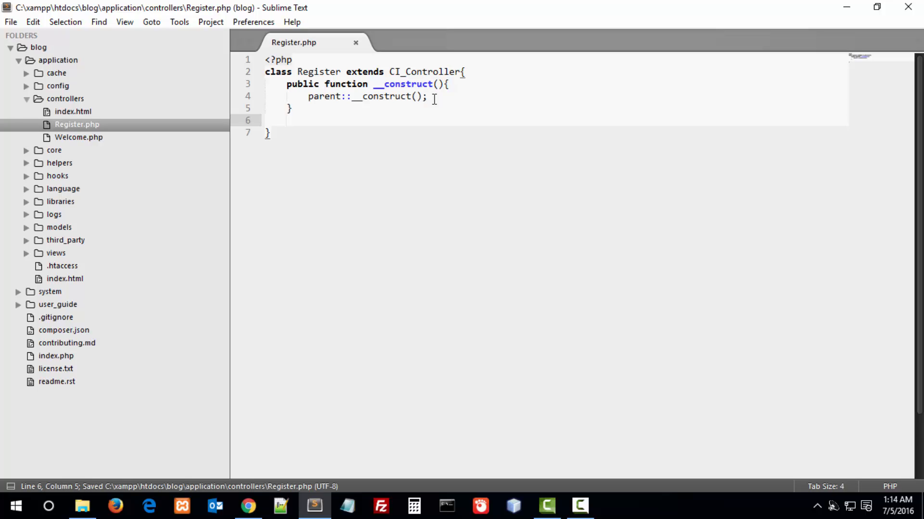
- Add public function index() returning $this->load->view("register")
{"action": "type", "text": "public"}
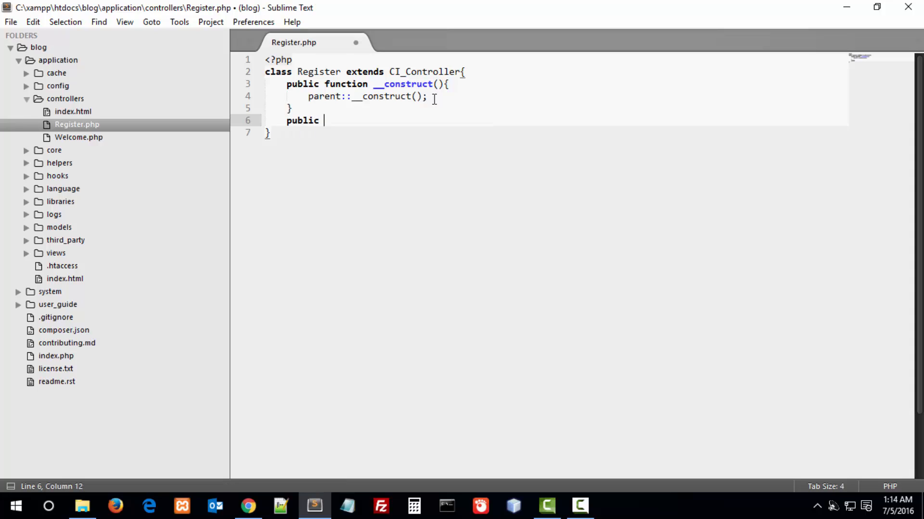
{"action": "type", "text": "function in"}
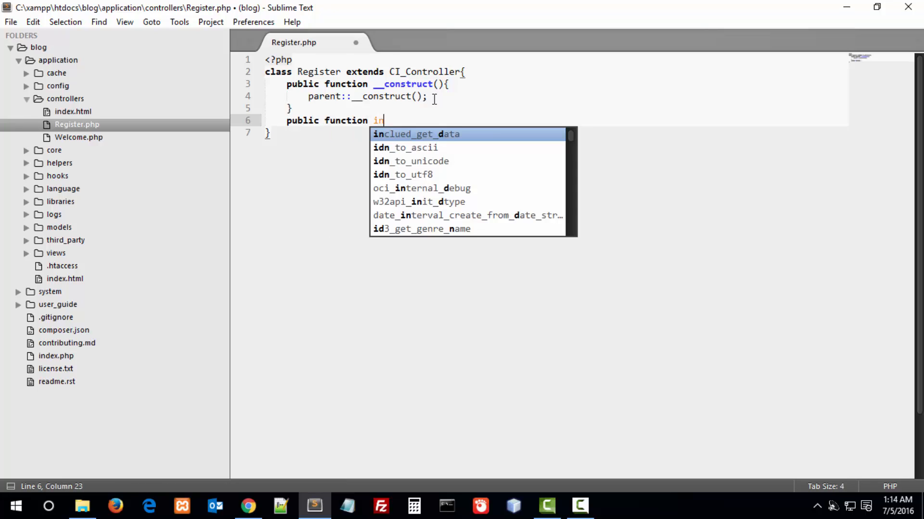
{"action": "type", "text": "dex(){"}
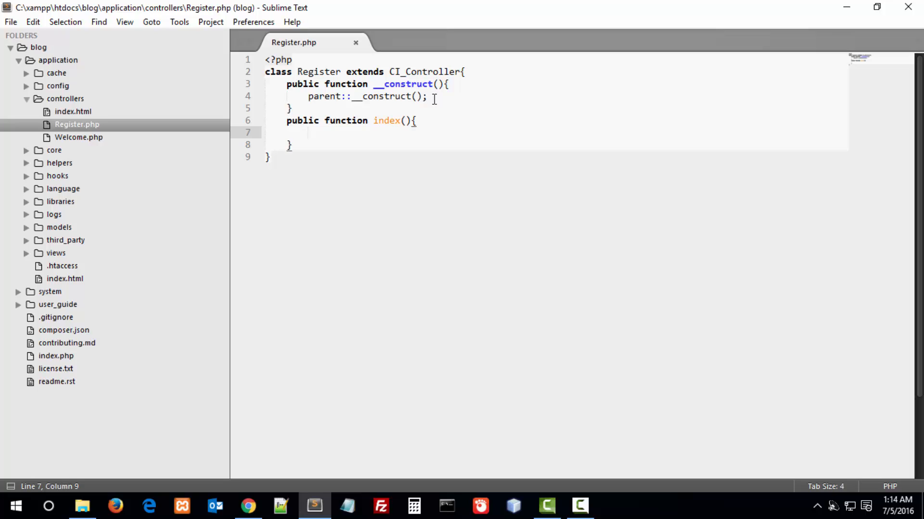
{"action": "type", "text": "return"}
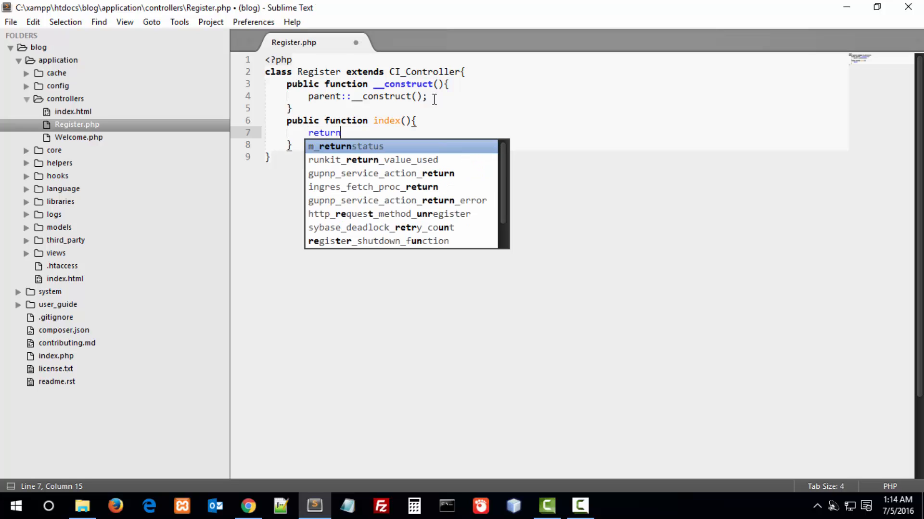
{"action": "type", "text": "$this"}
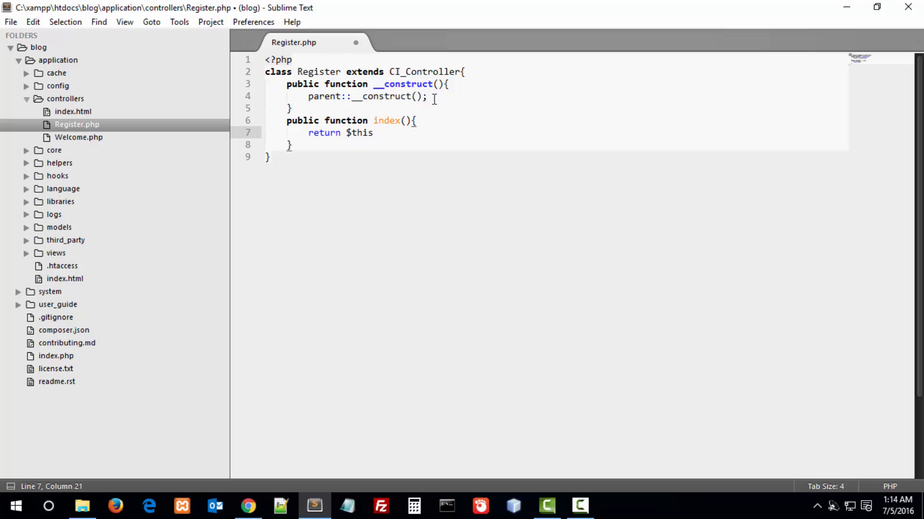
{"action": "type", "text": "->"}
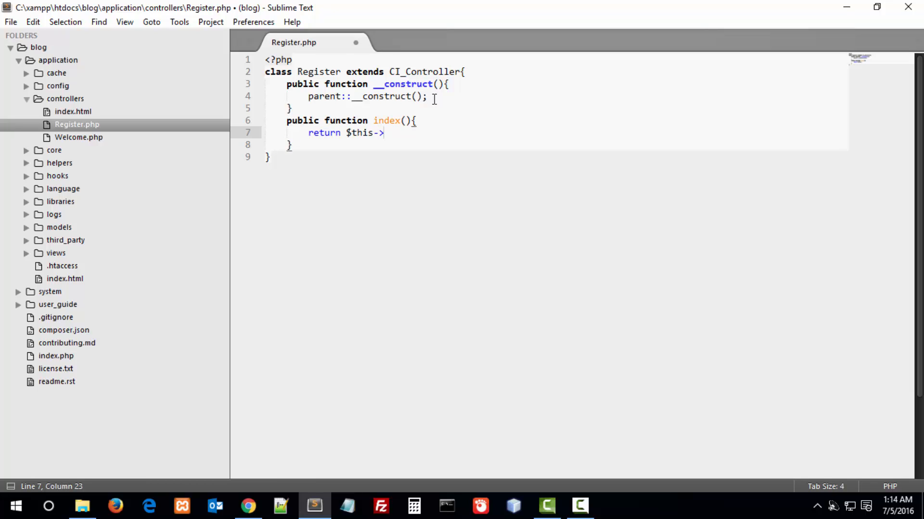
{"action": "type", "text": "load->view"}
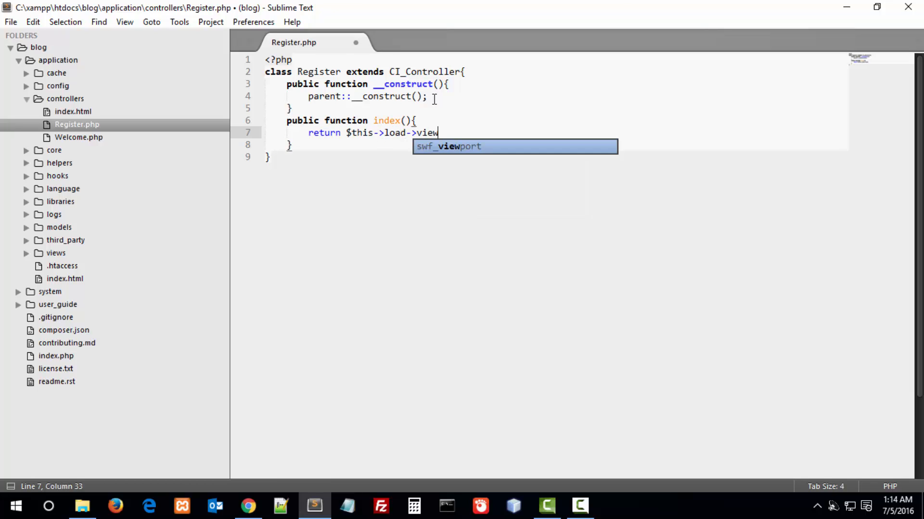
{"action": "type", "text": "(\"\")"}
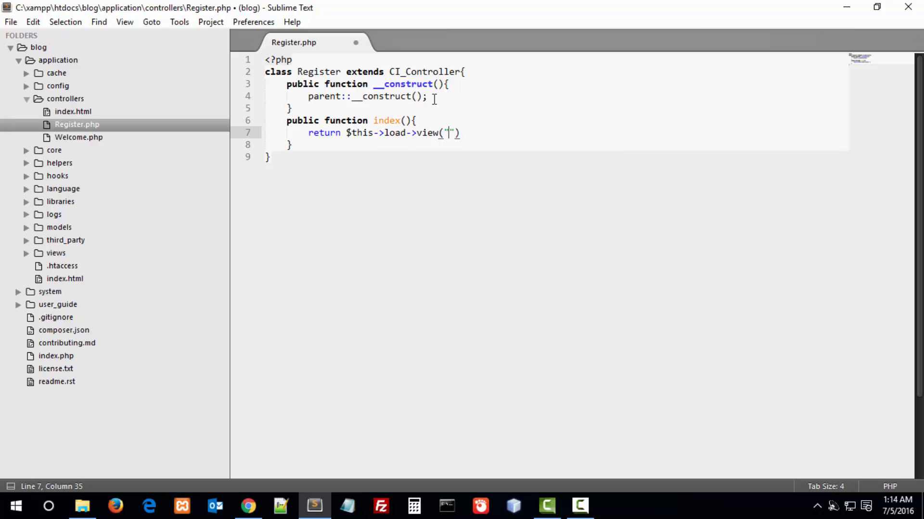
{"action": "type", "text": "register"}
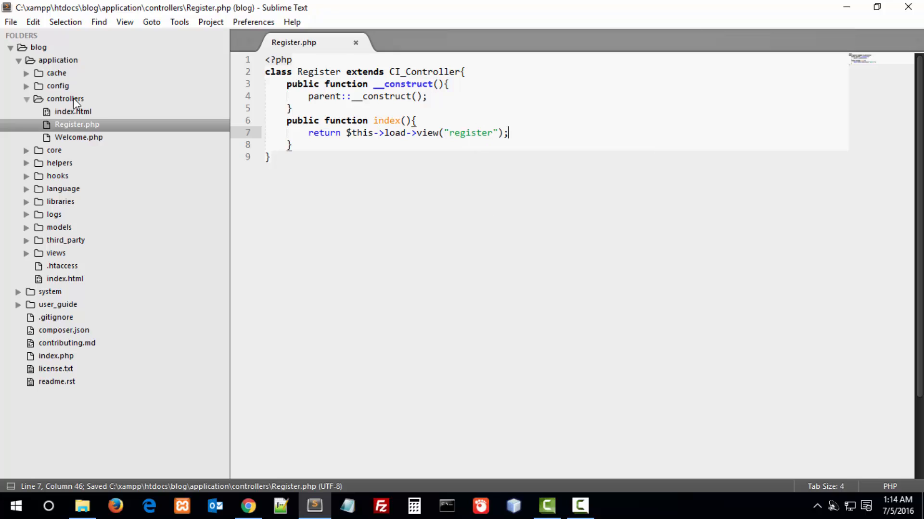
{"action": "left_click", "coordinate": [56, 253]}
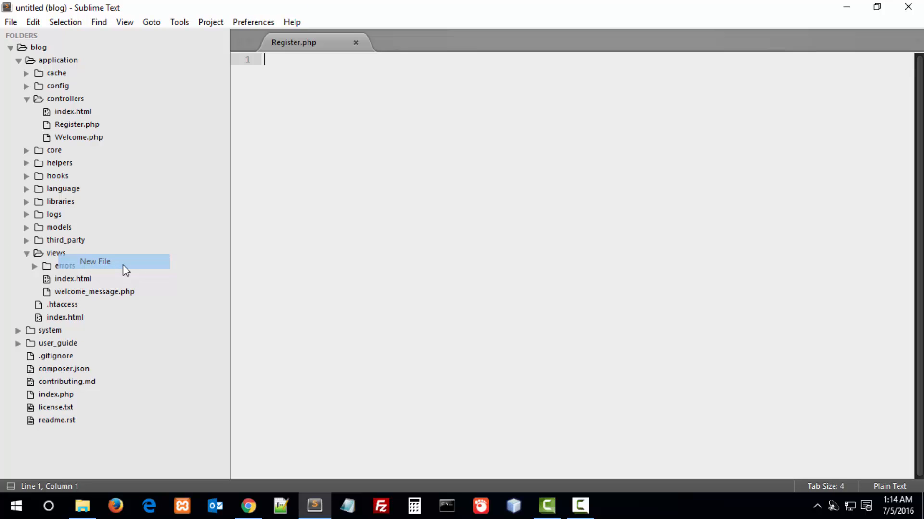
- Create a new file in the views folder and save it as register.php
{"action": "left_click", "coordinate": [95, 262]}
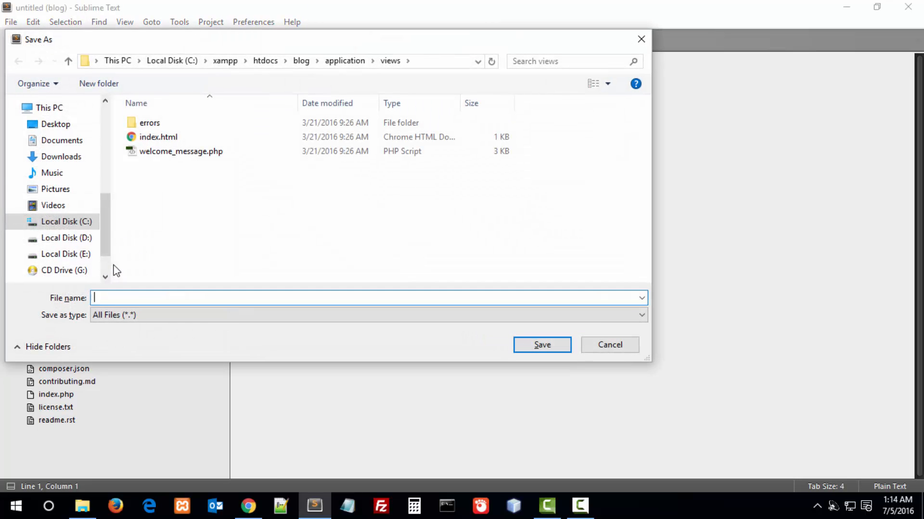
{"action": "type", "text": "regis"}
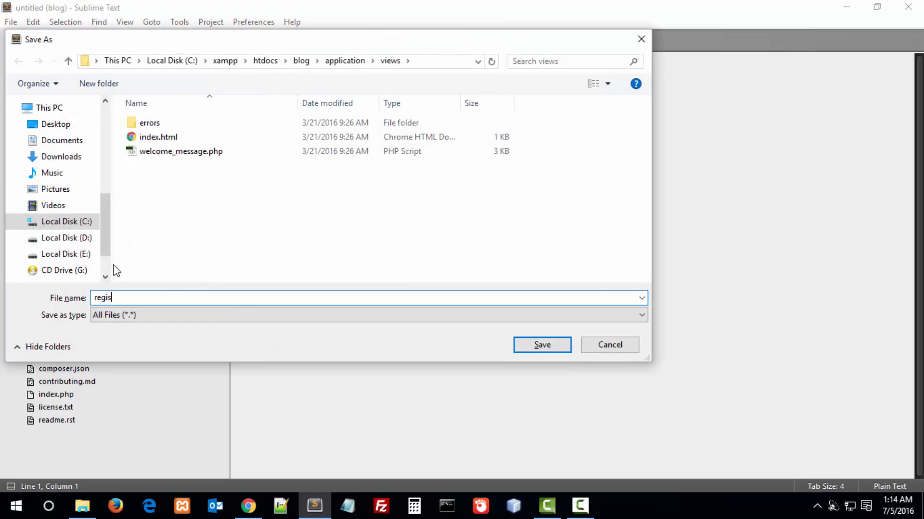
{"action": "left_click", "coordinate": [541, 344]}
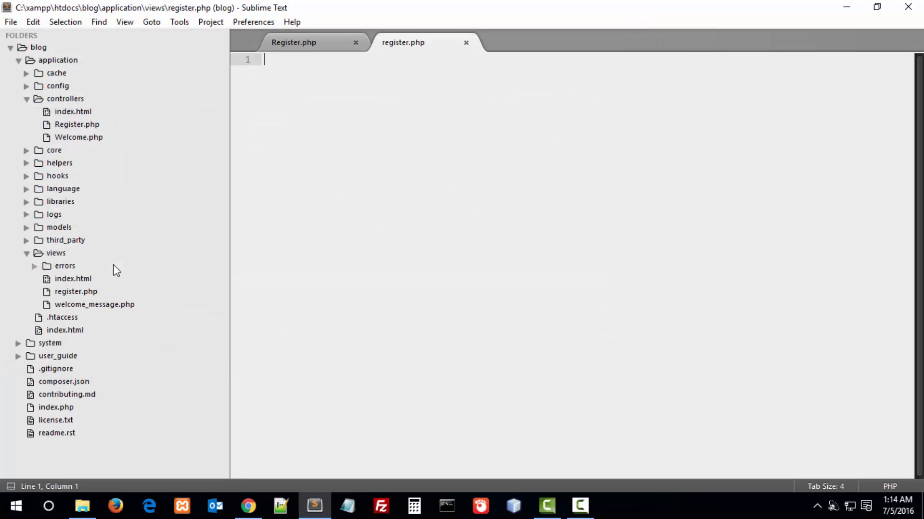
- Write an <h2>Hello World!</h2> heading in the register view
{"action": "type", "text": "<?"}
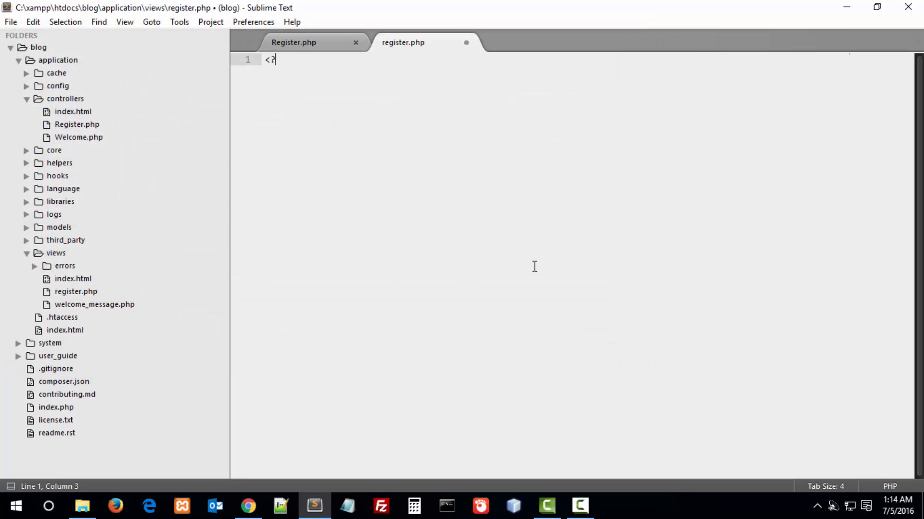
{"action": "type", "text": "h2></h2>"}
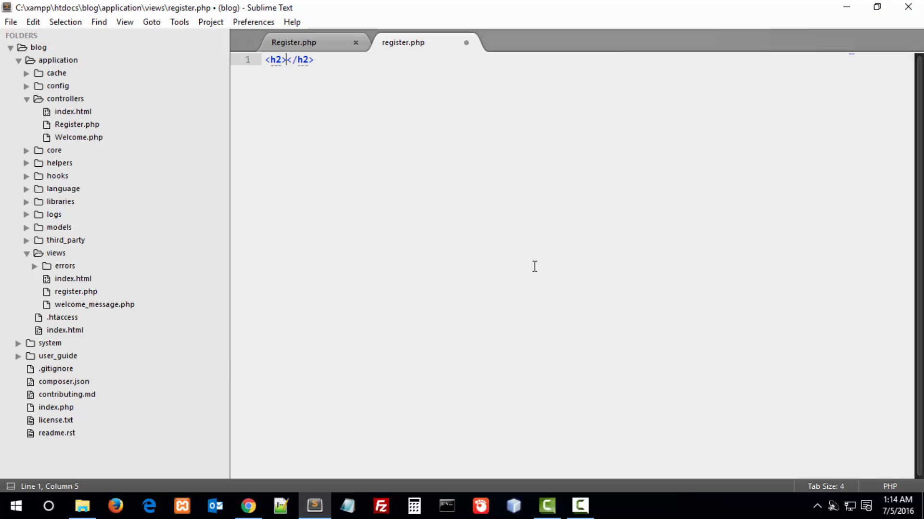
{"action": "type", "text": "Hello World"}
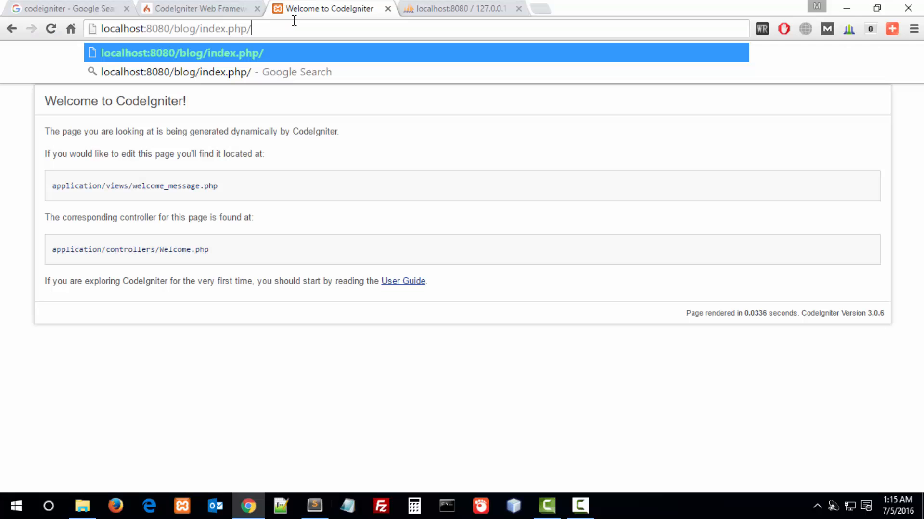
- Load localhost:8080/blog/index.php/register/index to display Hello World!, then return to the editor
{"action": "type", "text": "register"}
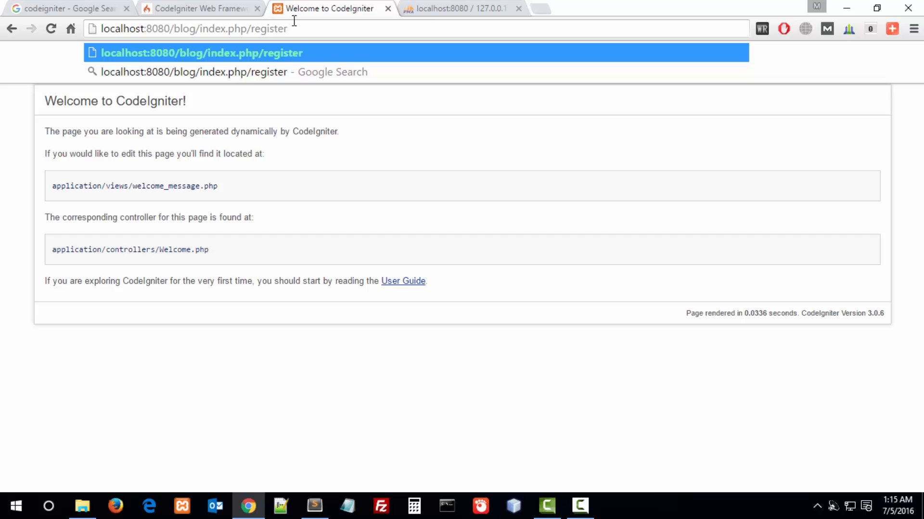
{"action": "type", "text": "/index"}
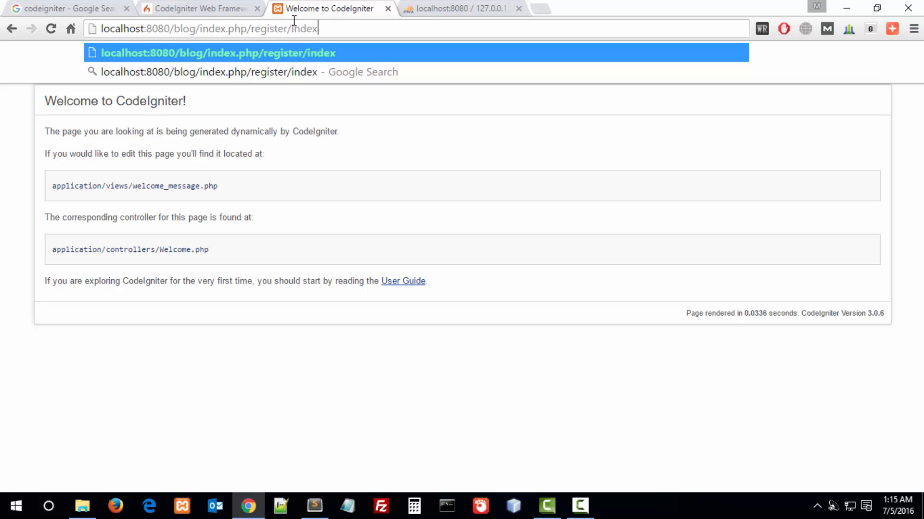
{"action": "key", "text": "Enter"}
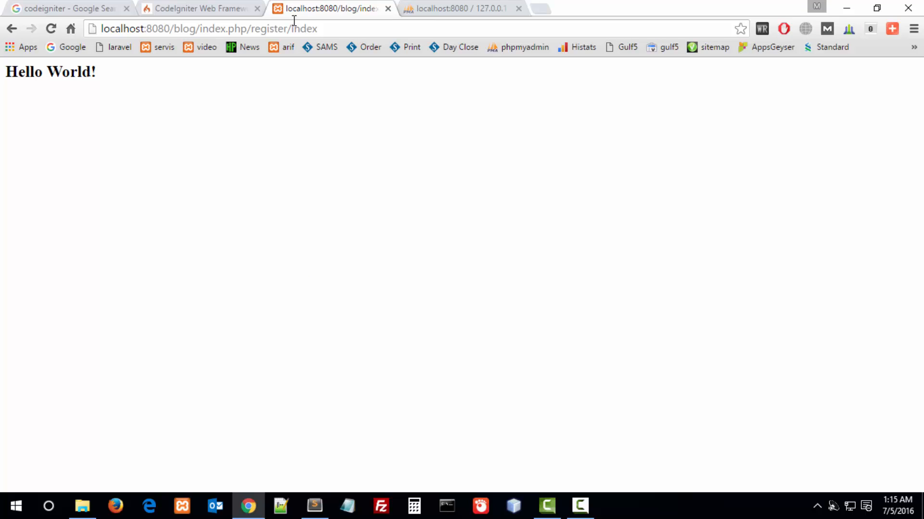
{"action": "left_click", "coordinate": [314, 505]}
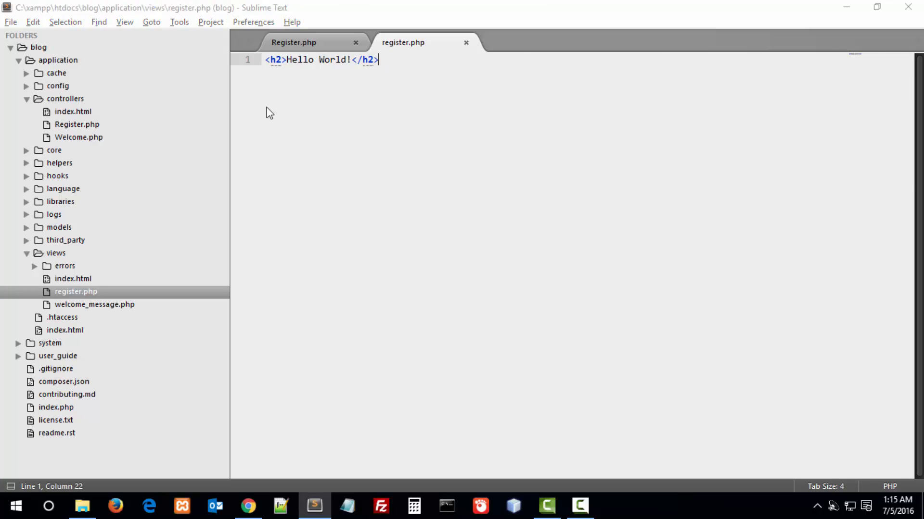